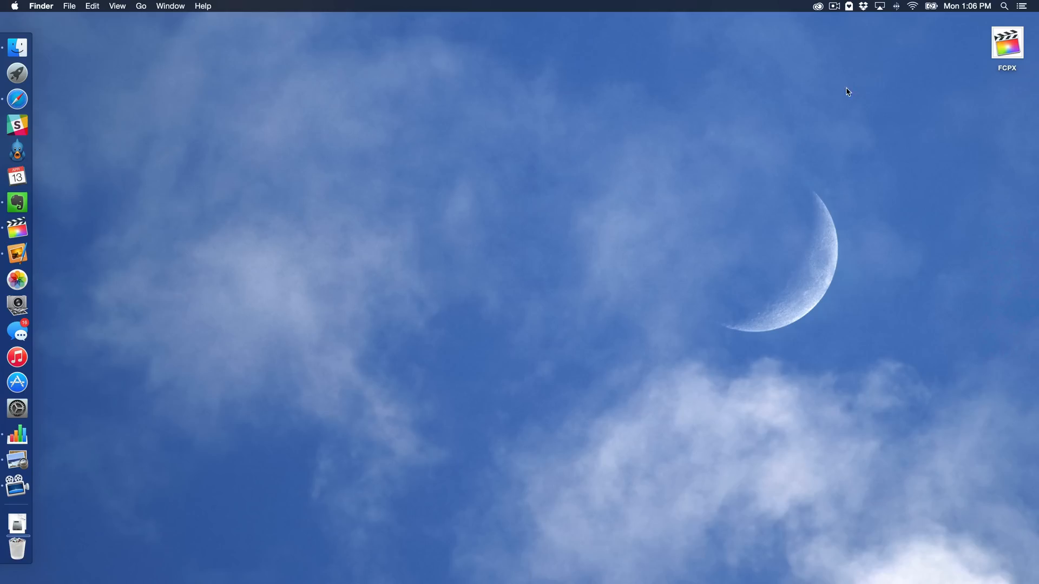
{"action": "mouse_move", "coordinate": [732, 156]}
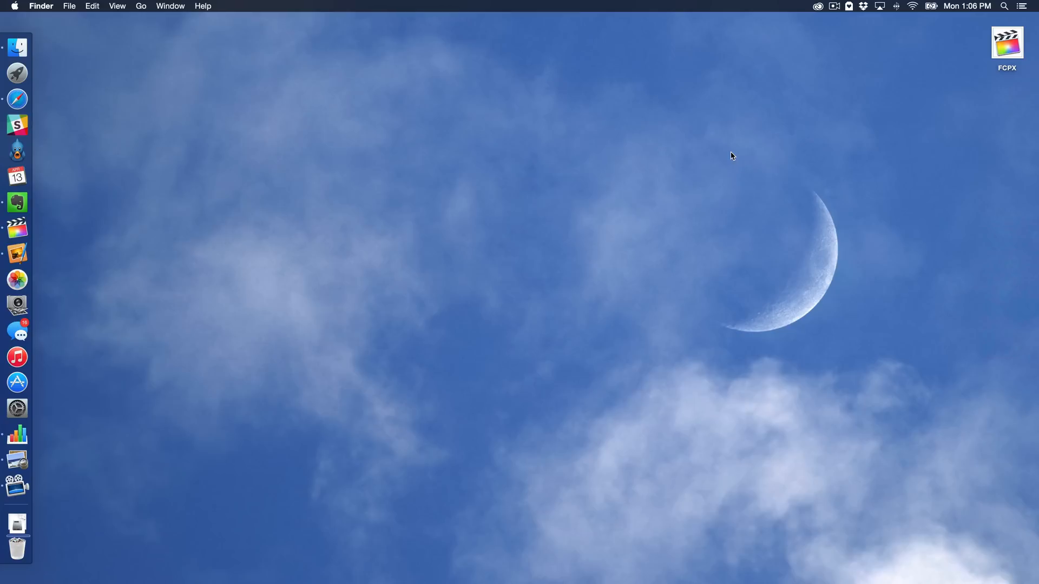
{"action": "mouse_move", "coordinate": [336, 186]}
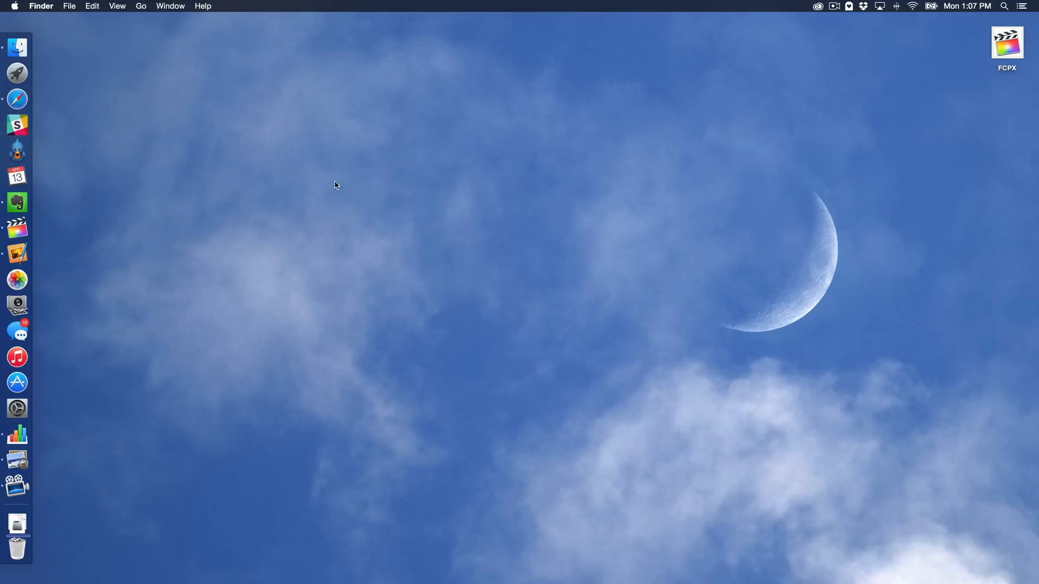
{"action": "mouse_move", "coordinate": [45, 221]}
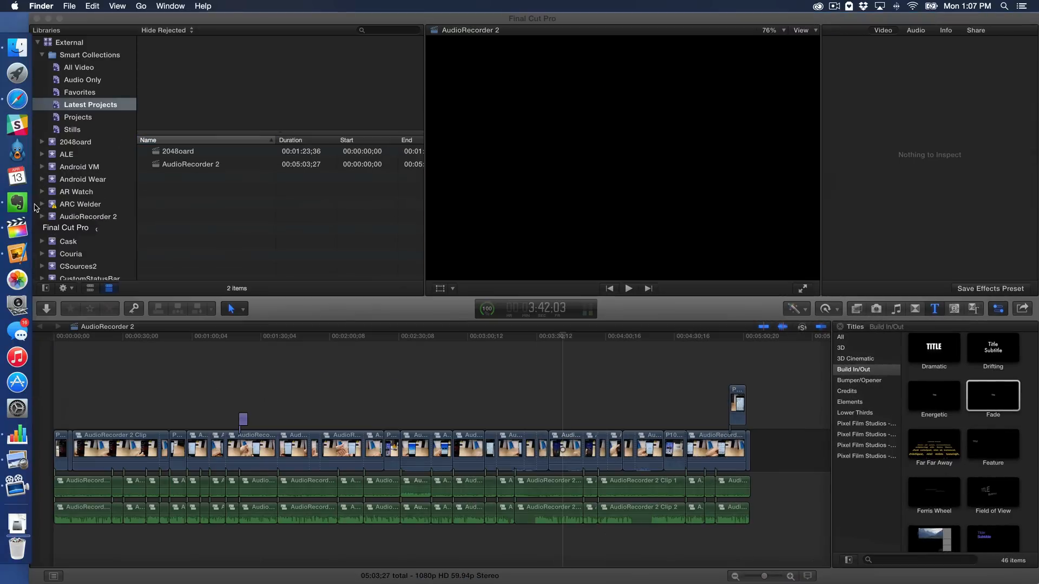
View the About Final Cut Pro window to confirm version 10.2, then dismiss it.
{"action": "left_click", "coordinate": [54, 6]}
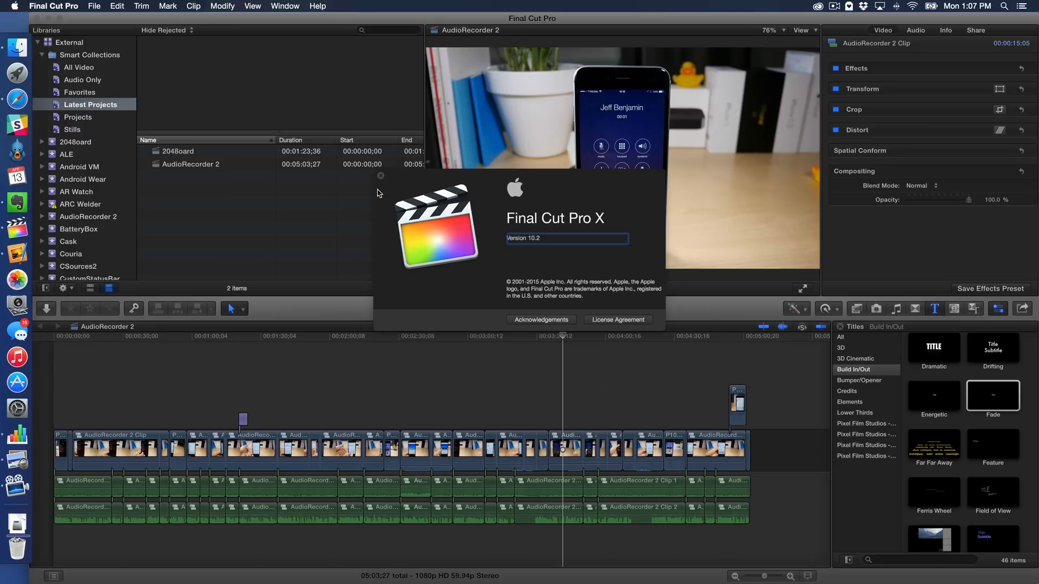
{"action": "left_click", "coordinate": [379, 176]}
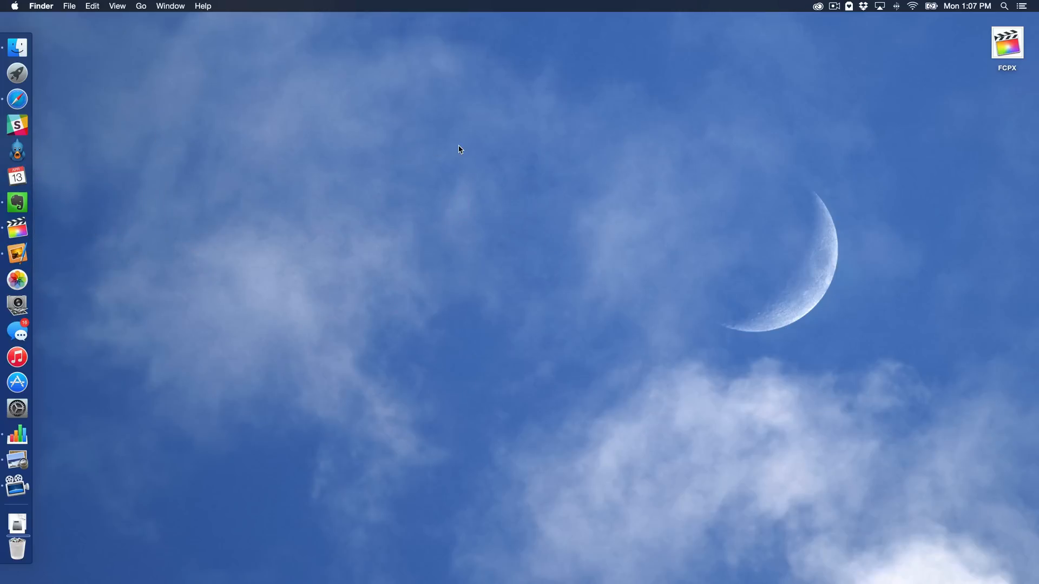
{"action": "double_click", "coordinate": [1006, 42]}
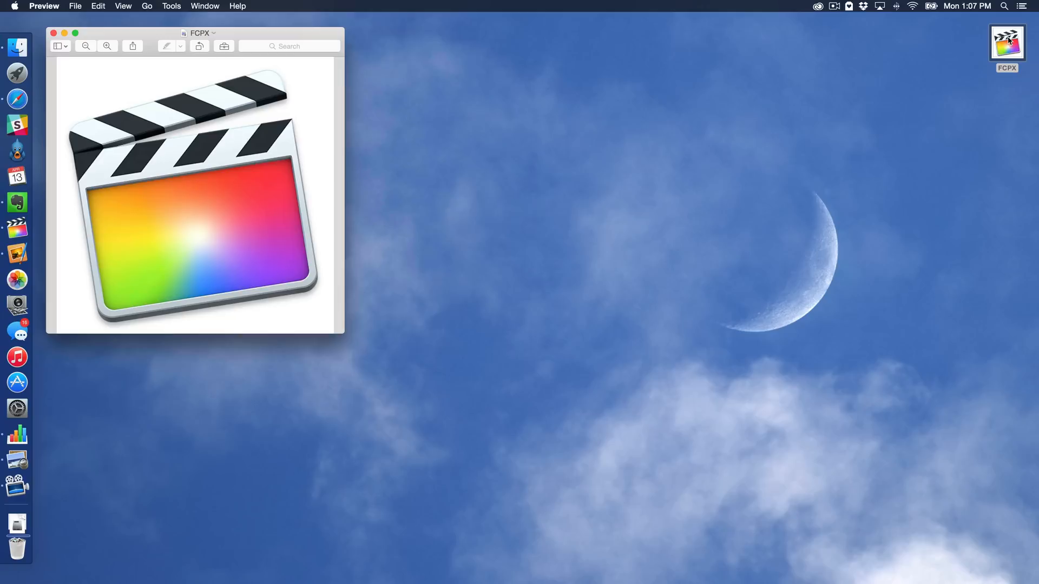
{"action": "mouse_move", "coordinate": [216, 53]}
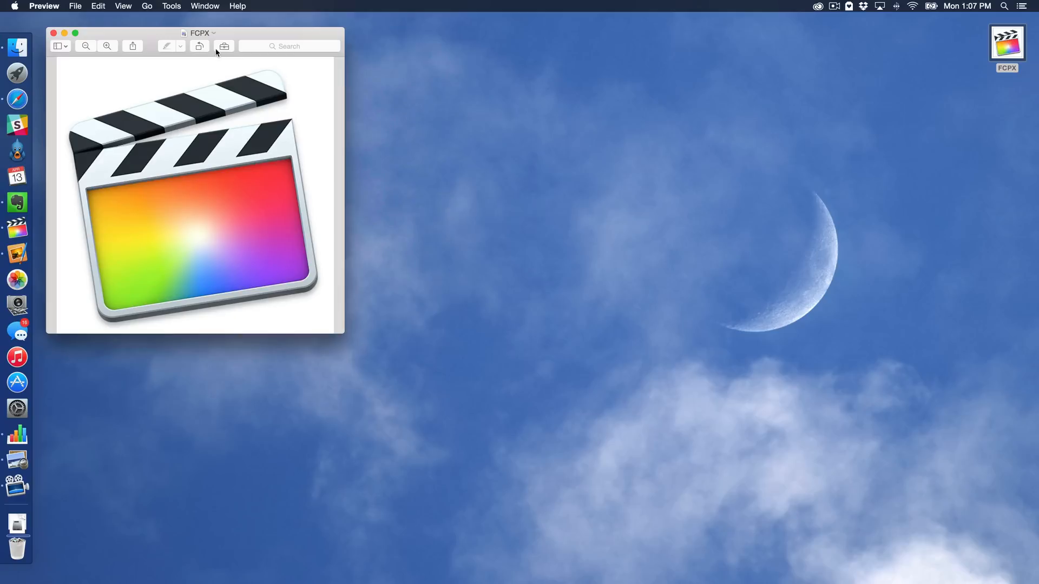
{"action": "mouse_move", "coordinate": [223, 46]}
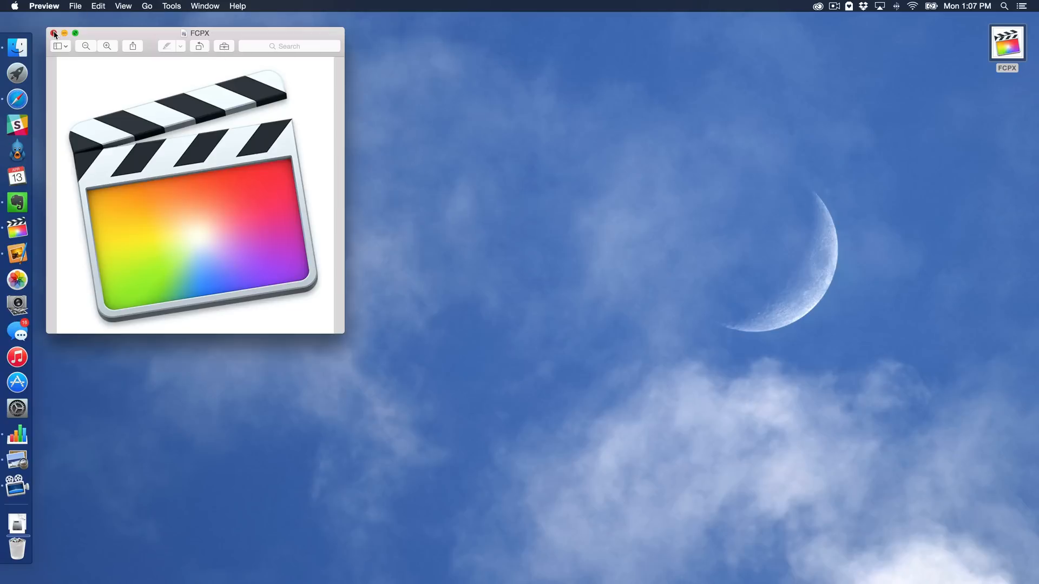
{"action": "left_click", "coordinate": [53, 33]}
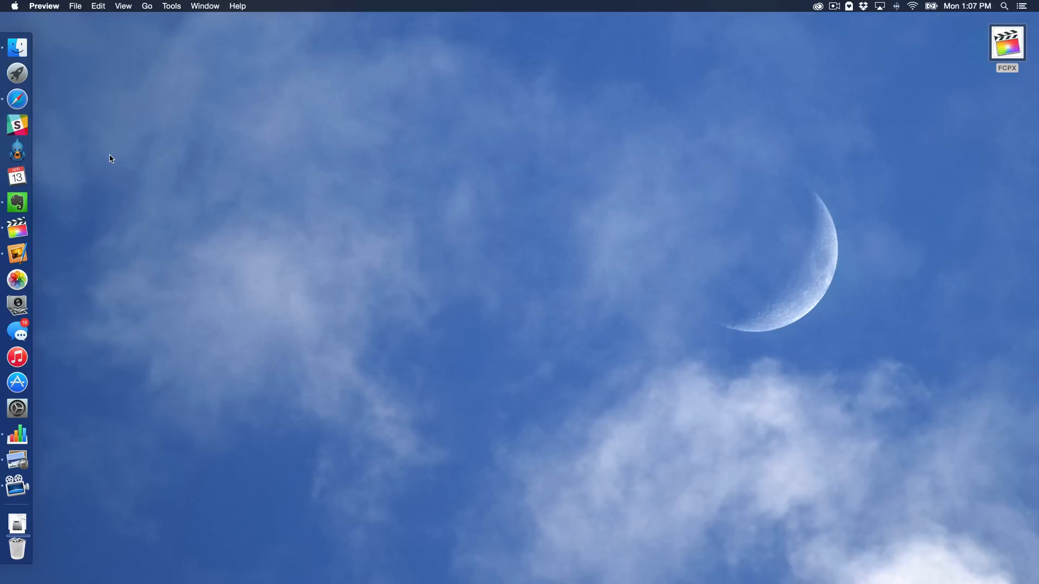
{"action": "mouse_move", "coordinate": [18, 231]}
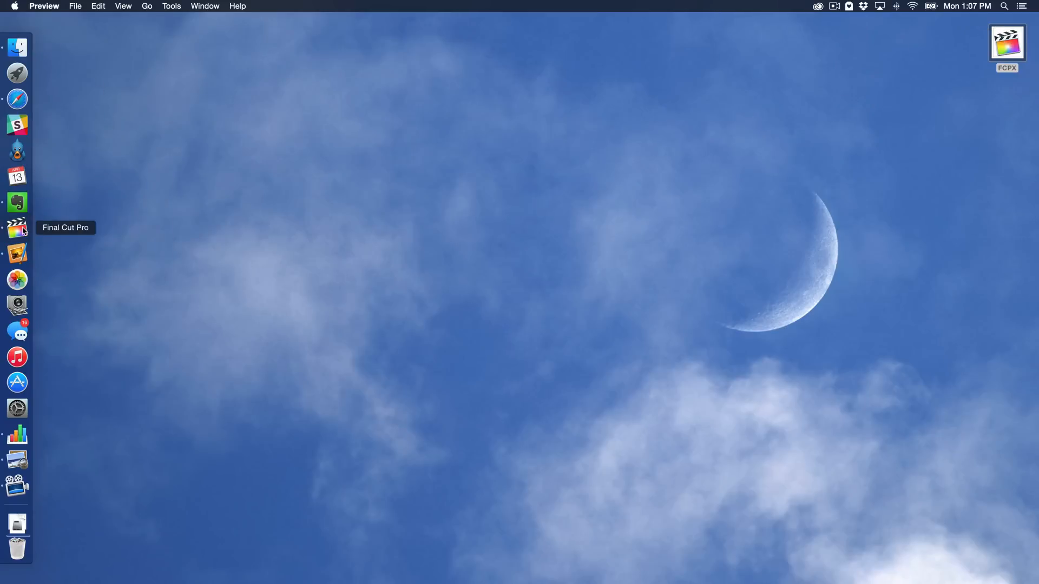
Relaunch Final Cut Pro from the Dock.
{"action": "left_click", "coordinate": [17, 227]}
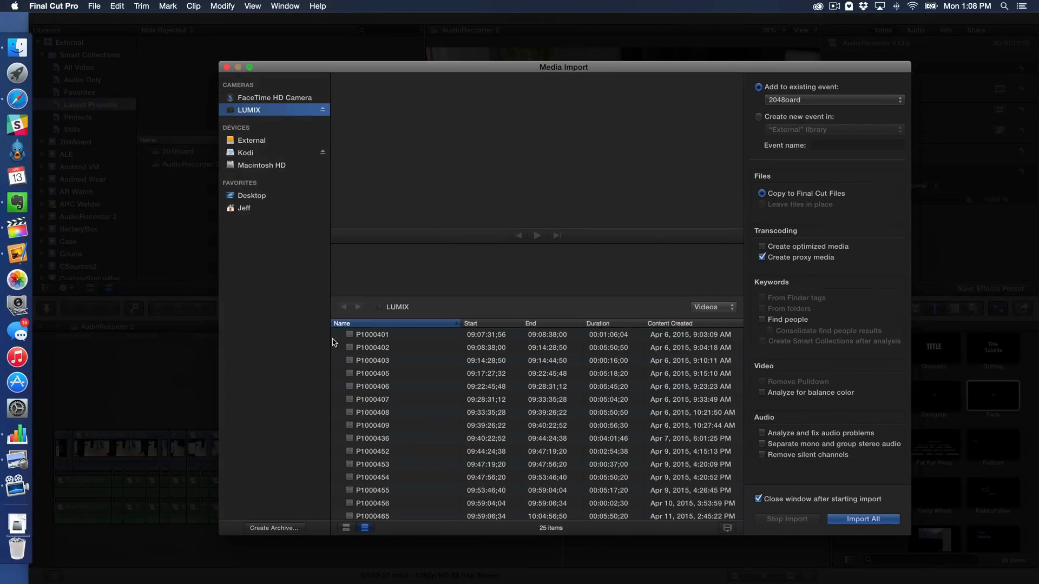
{"action": "mouse_move", "coordinate": [391, 333]}
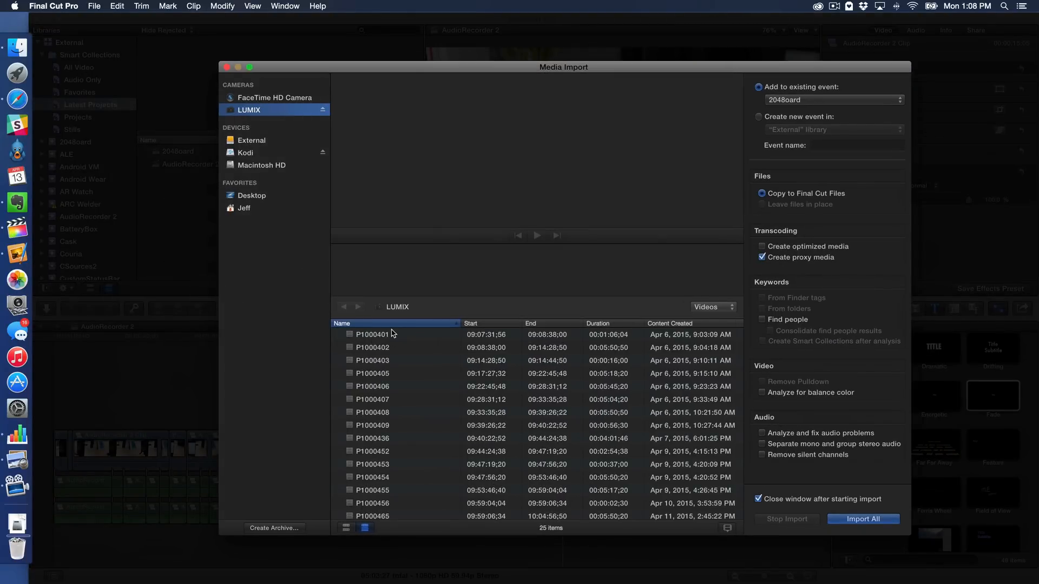
{"action": "mouse_move", "coordinate": [638, 369]}
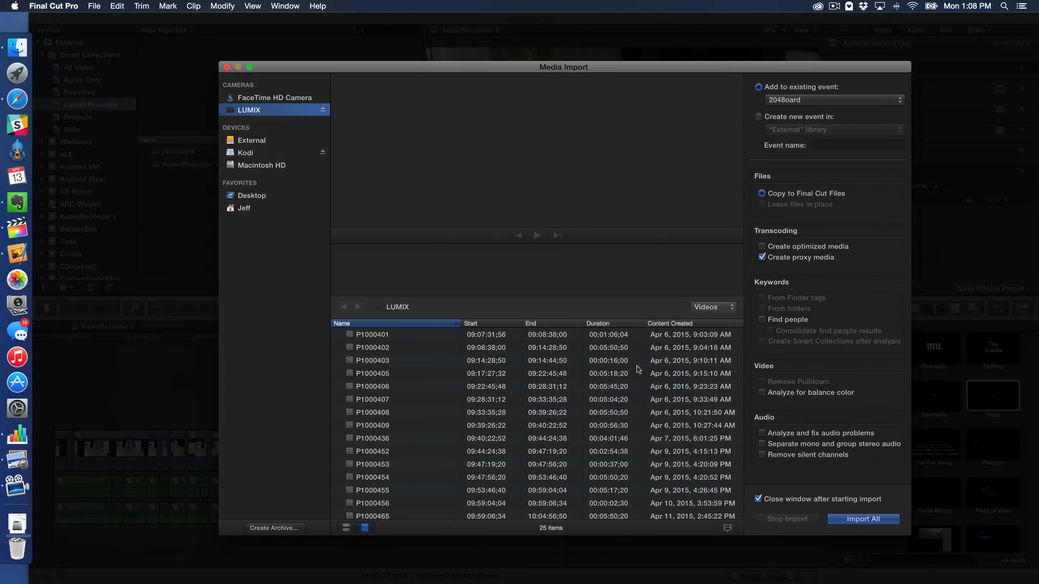
{"action": "mouse_move", "coordinate": [796, 369]}
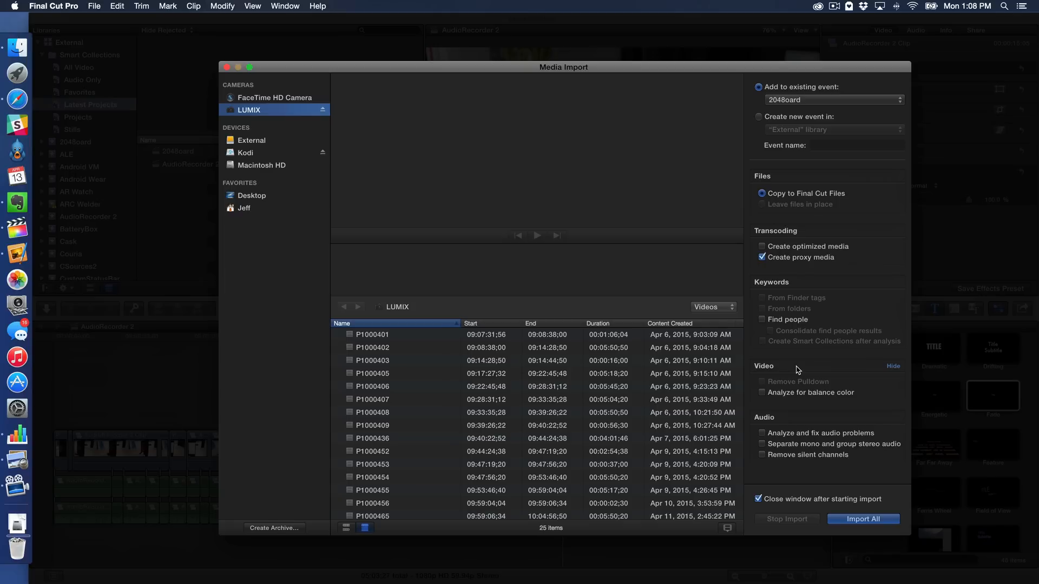
{"action": "mouse_move", "coordinate": [772, 201]}
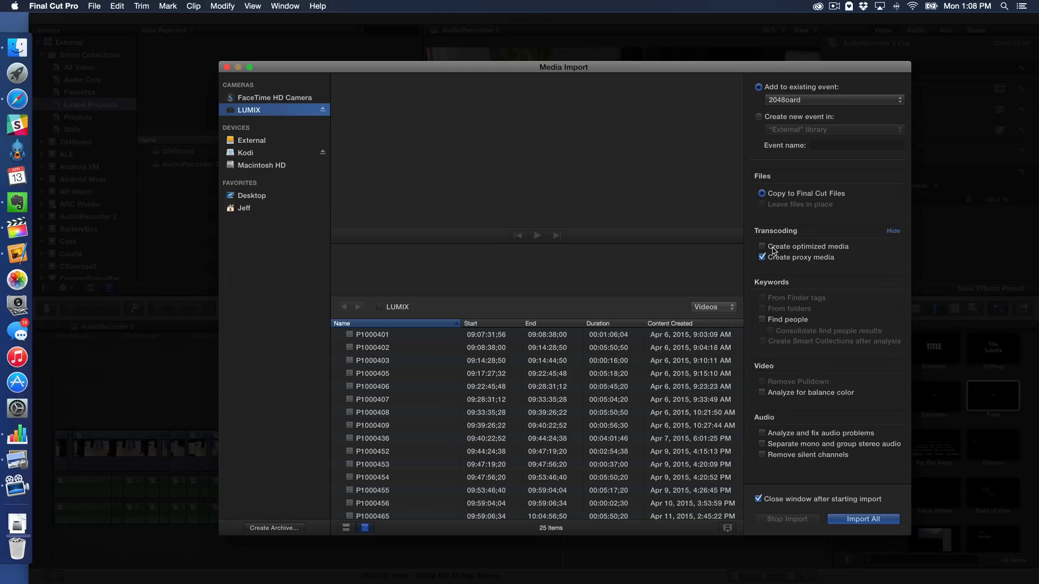
{"action": "mouse_move", "coordinate": [779, 259]}
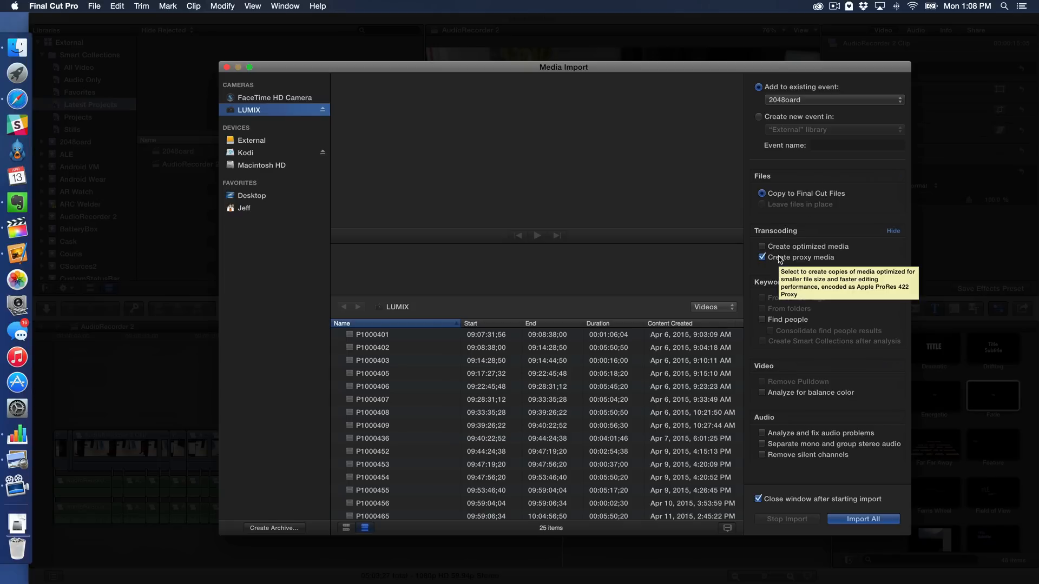
{"action": "mouse_move", "coordinate": [759, 242]}
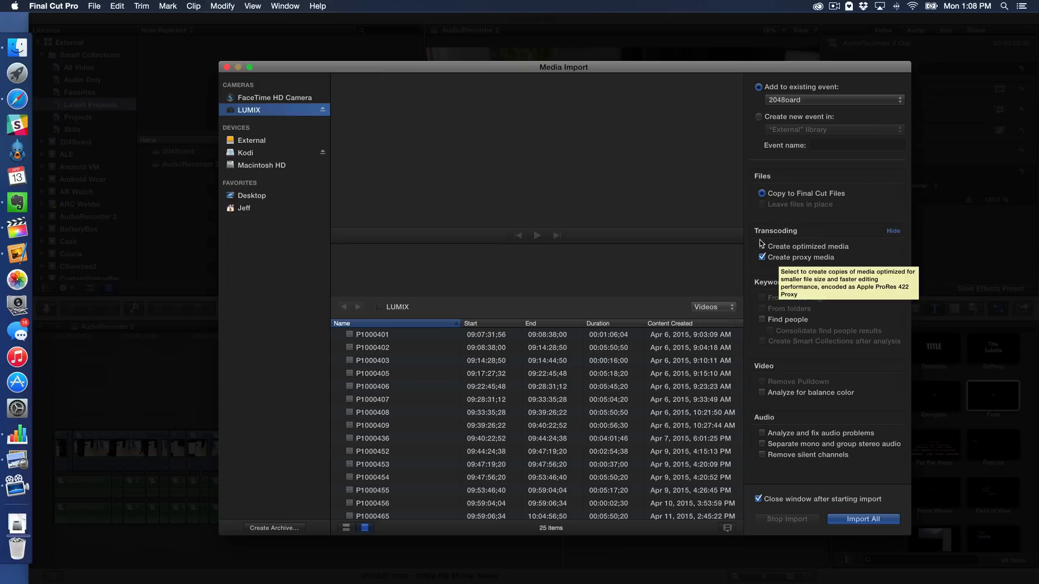
{"action": "mouse_move", "coordinate": [799, 330]}
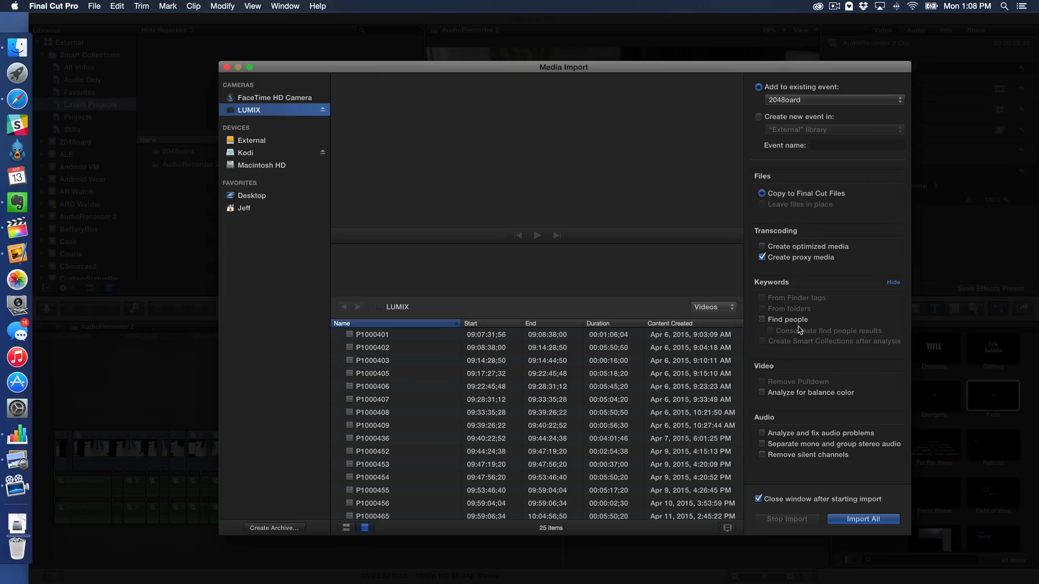
{"action": "mouse_move", "coordinate": [809, 376]}
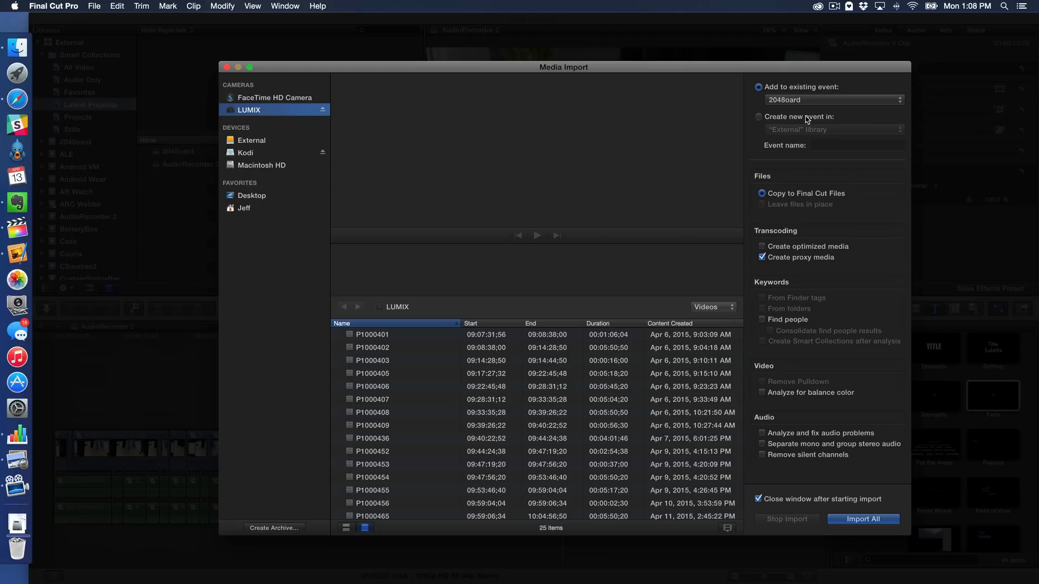
{"action": "mouse_move", "coordinate": [784, 132]}
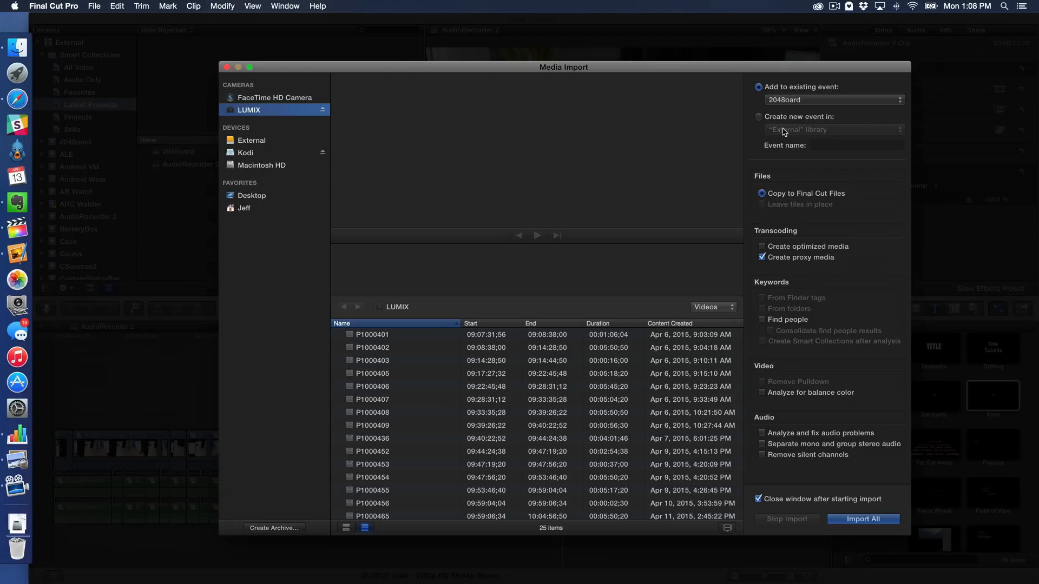
{"action": "mouse_move", "coordinate": [591, 138]}
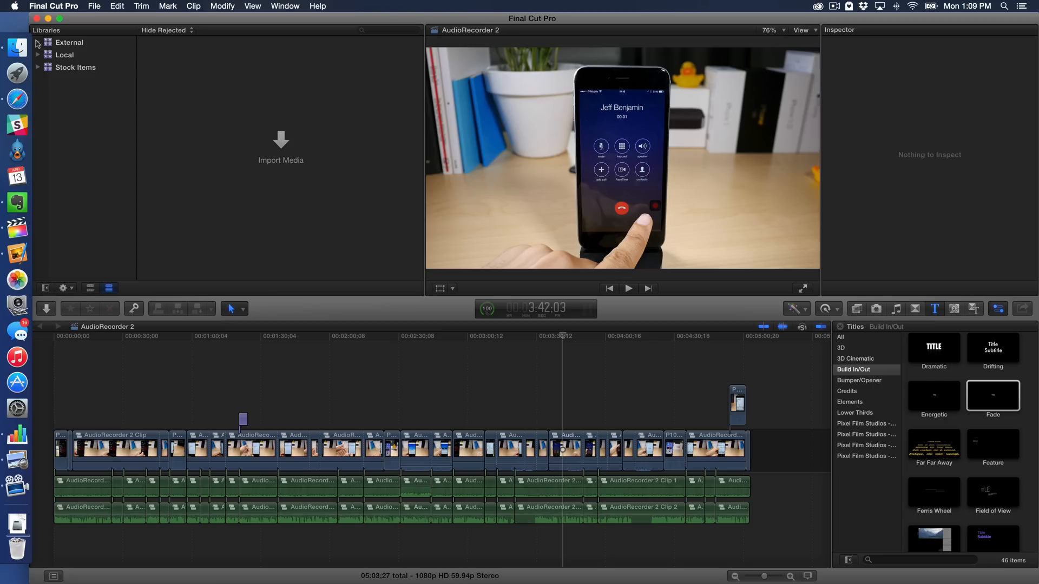
Expand the External library, inspect Latest Projects' filter rules, and close the filter window.
{"action": "left_click", "coordinate": [38, 42]}
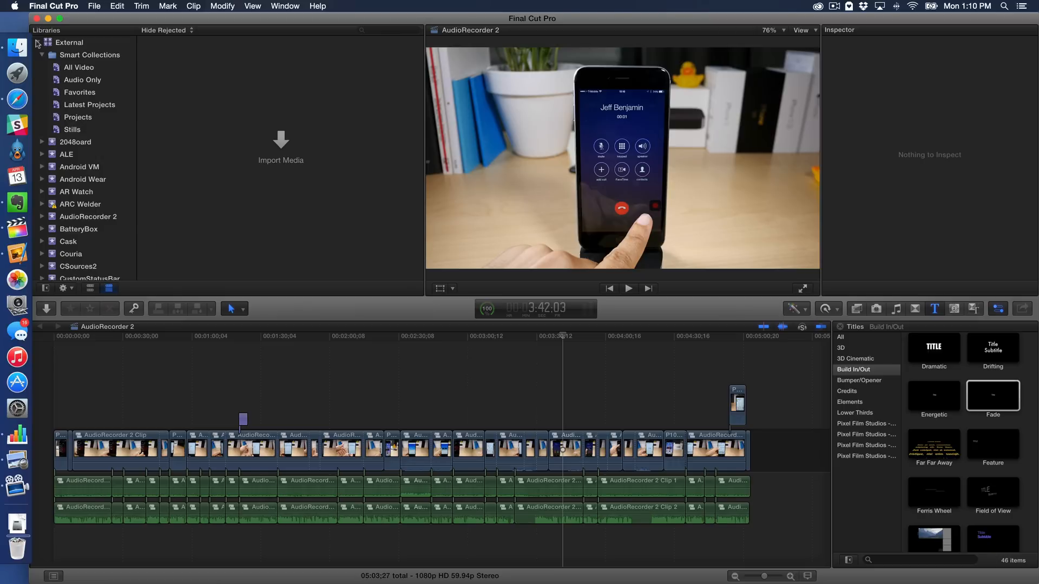
{"action": "mouse_move", "coordinate": [59, 53]}
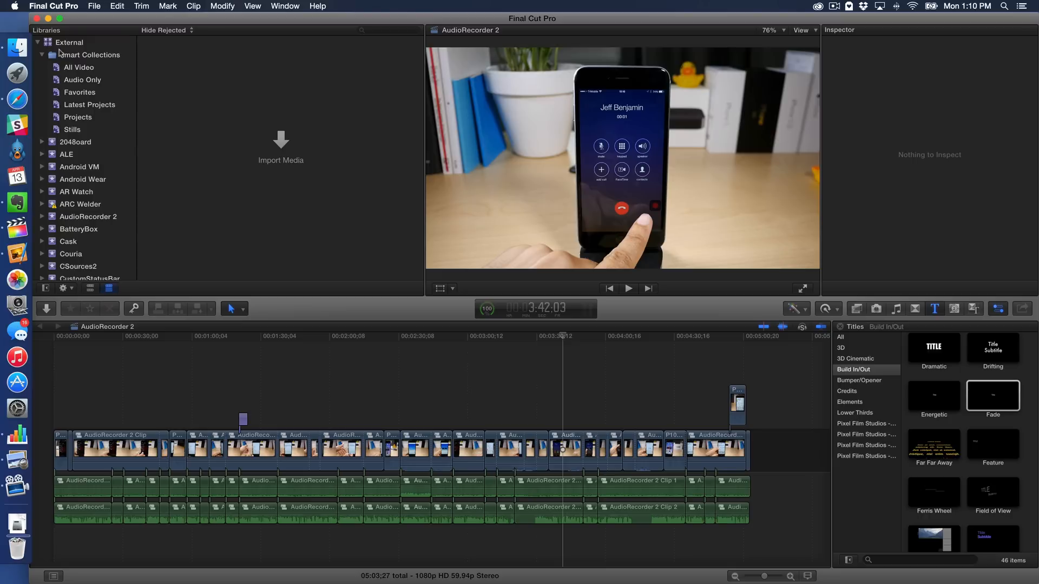
{"action": "mouse_move", "coordinate": [53, 95]}
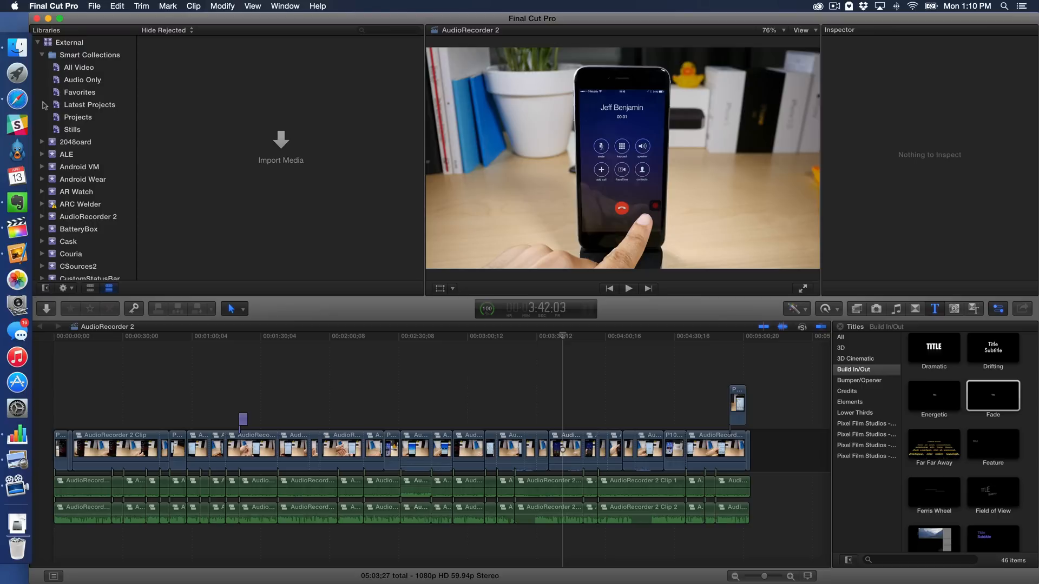
{"action": "left_click", "coordinate": [89, 104]}
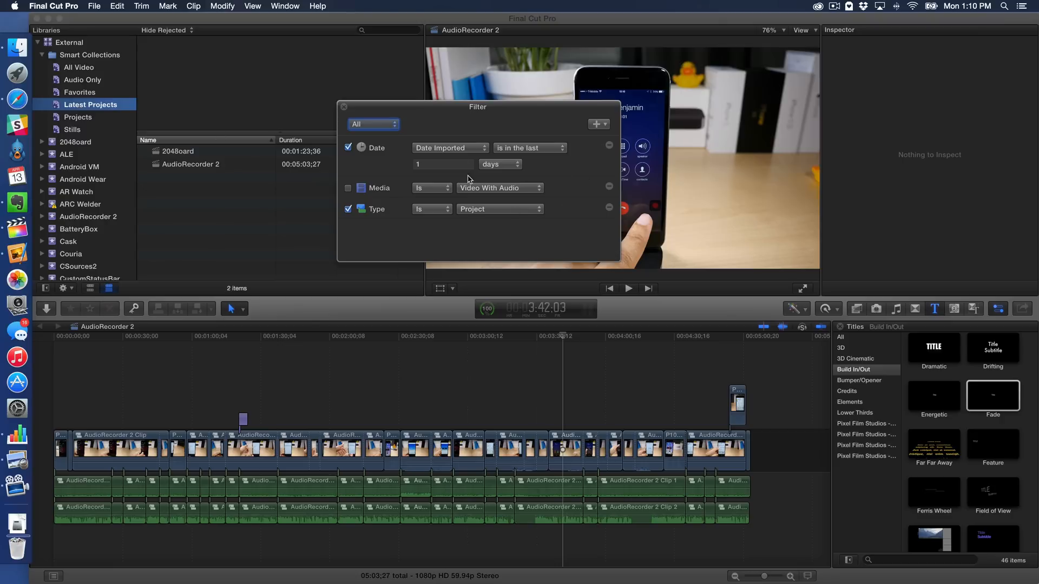
{"action": "mouse_move", "coordinate": [563, 240]}
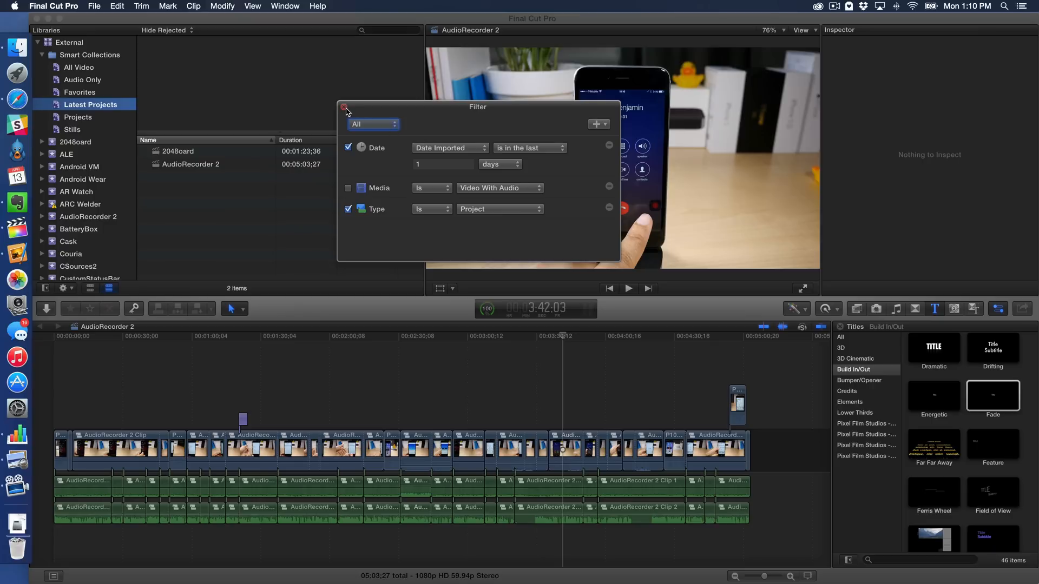
{"action": "left_click", "coordinate": [344, 107]}
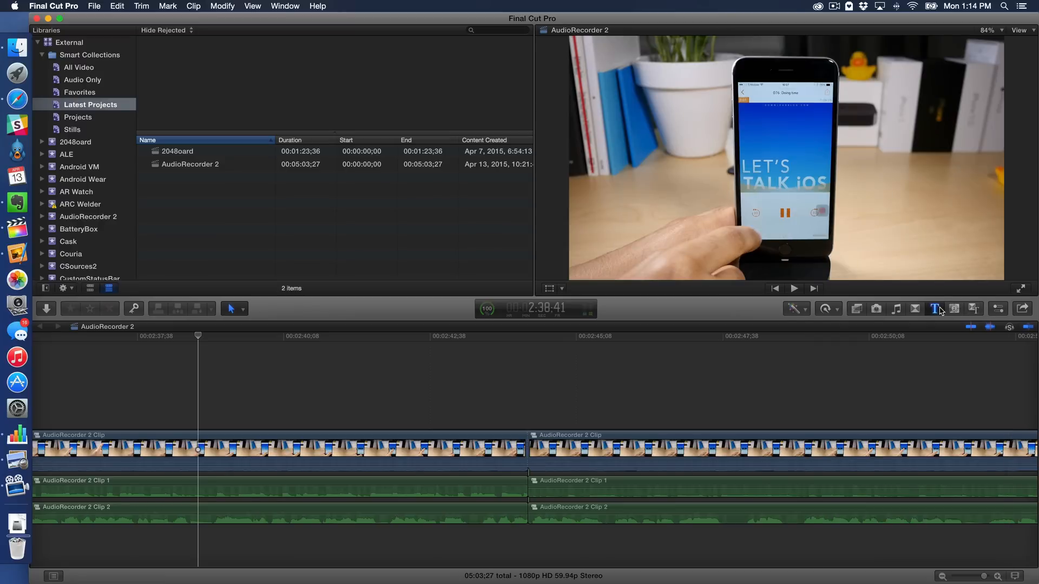
Add a Basic 3D title from the 3D titles browser and show it in the Inspector.
{"action": "left_click", "coordinate": [934, 309]}
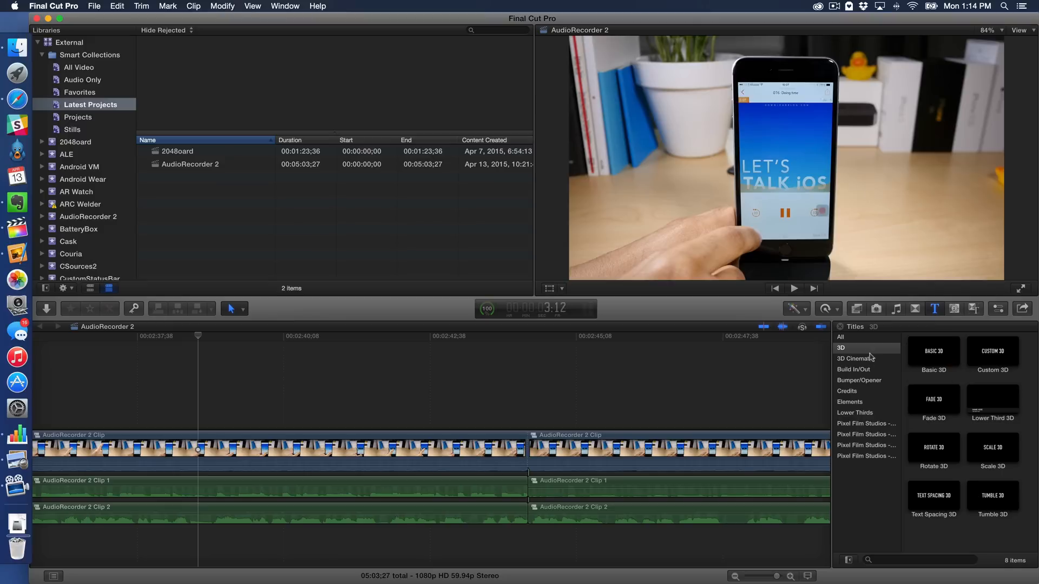
{"action": "left_click", "coordinate": [851, 347]}
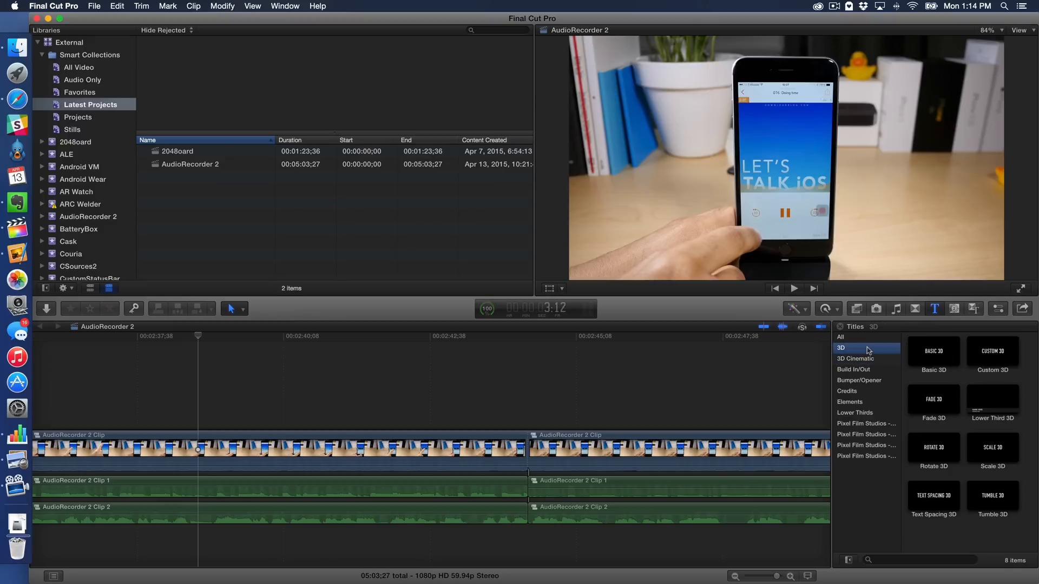
{"action": "left_click", "coordinate": [992, 351]}
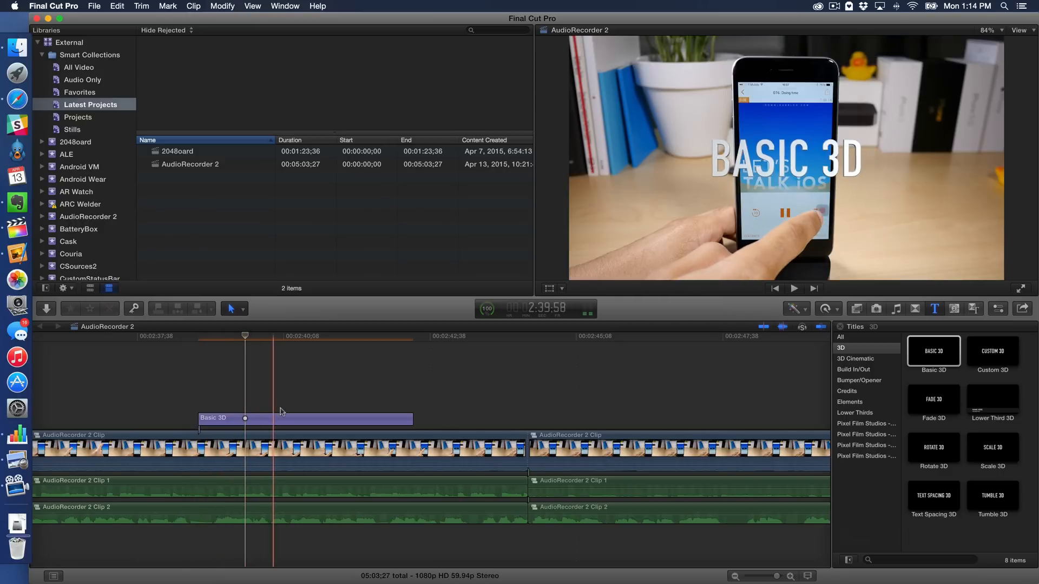
{"action": "left_click", "coordinate": [289, 418]}
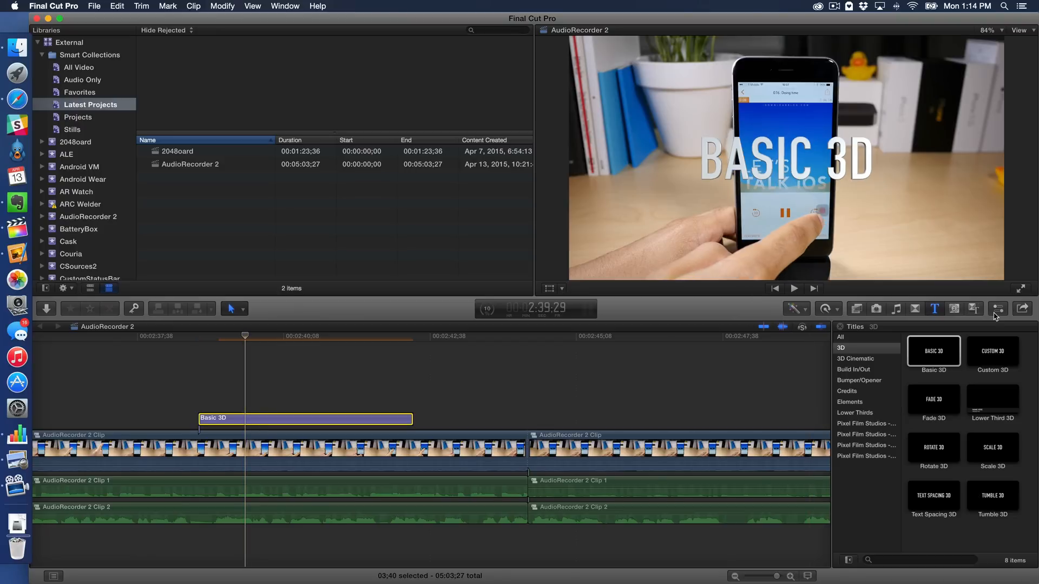
{"action": "left_click", "coordinate": [996, 308]}
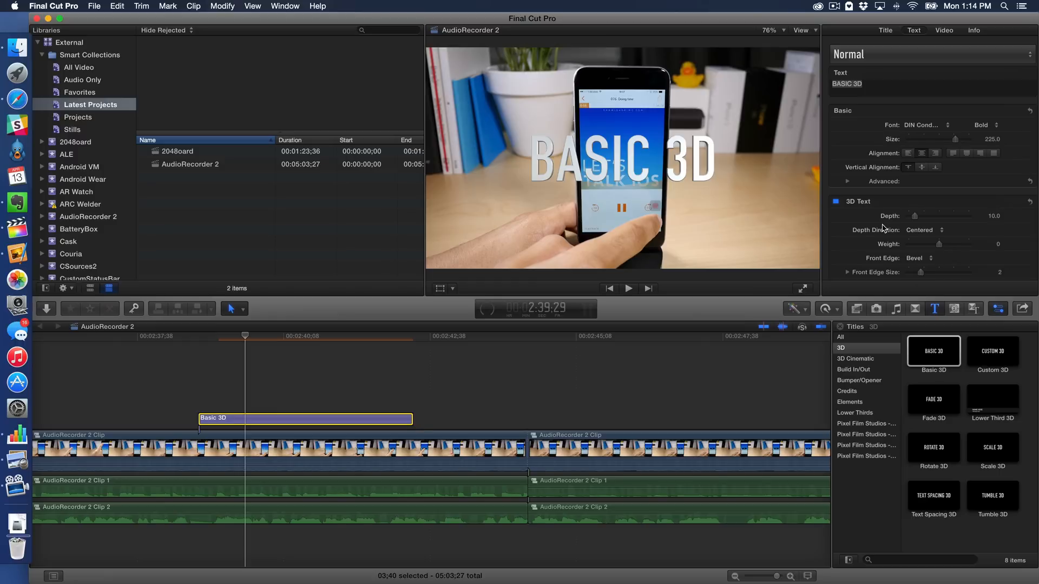
Give the title's letters a Double Round front edge and reveal its Front Edge Size values.
{"action": "scroll", "scroll_direction": "down", "scroll_amount": 3}
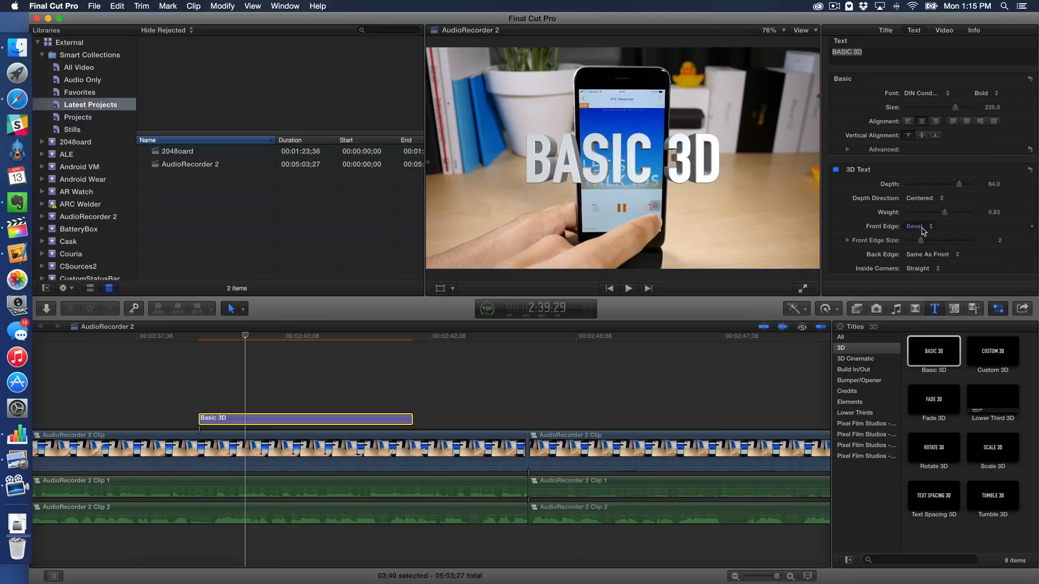
{"action": "left_click", "coordinate": [917, 226]}
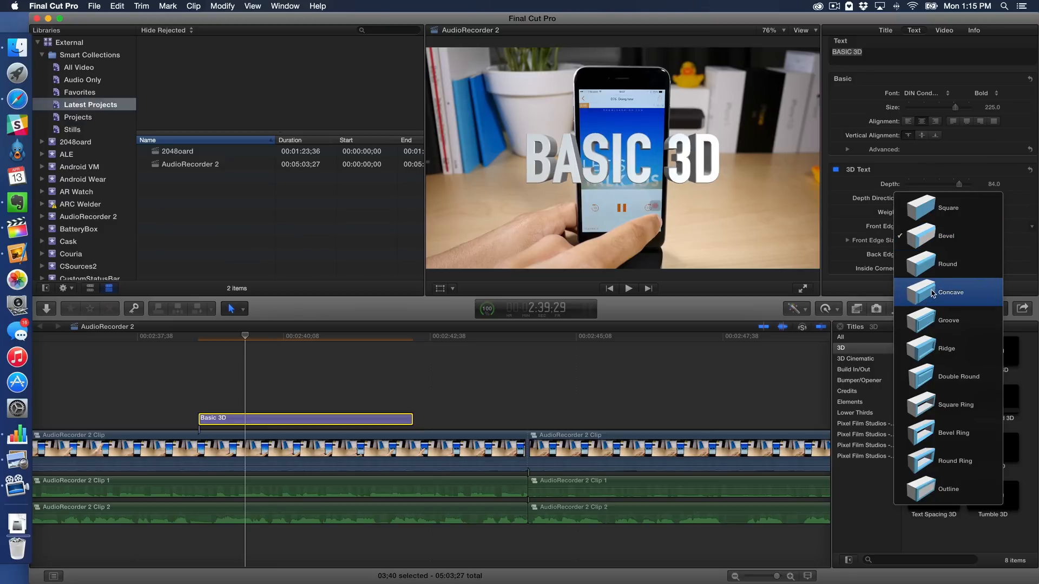
{"action": "mouse_move", "coordinate": [953, 432]}
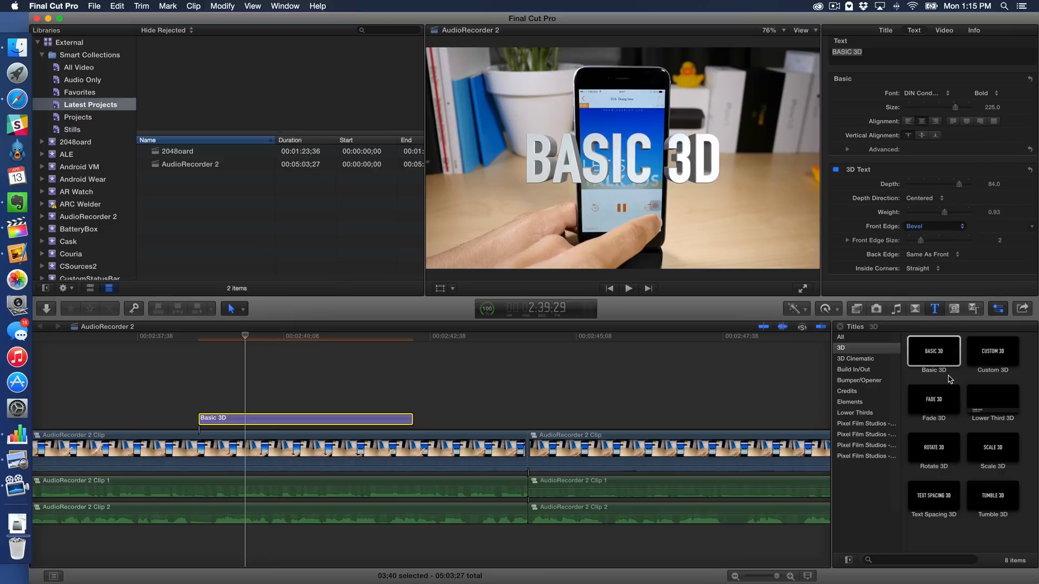
{"action": "left_click", "coordinate": [934, 226]}
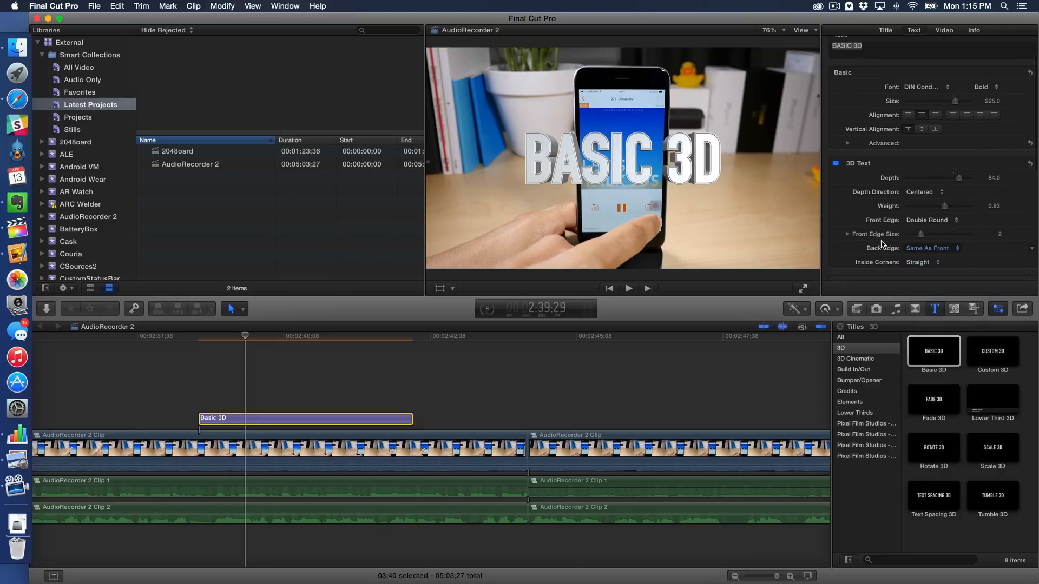
{"action": "left_click", "coordinate": [835, 234]}
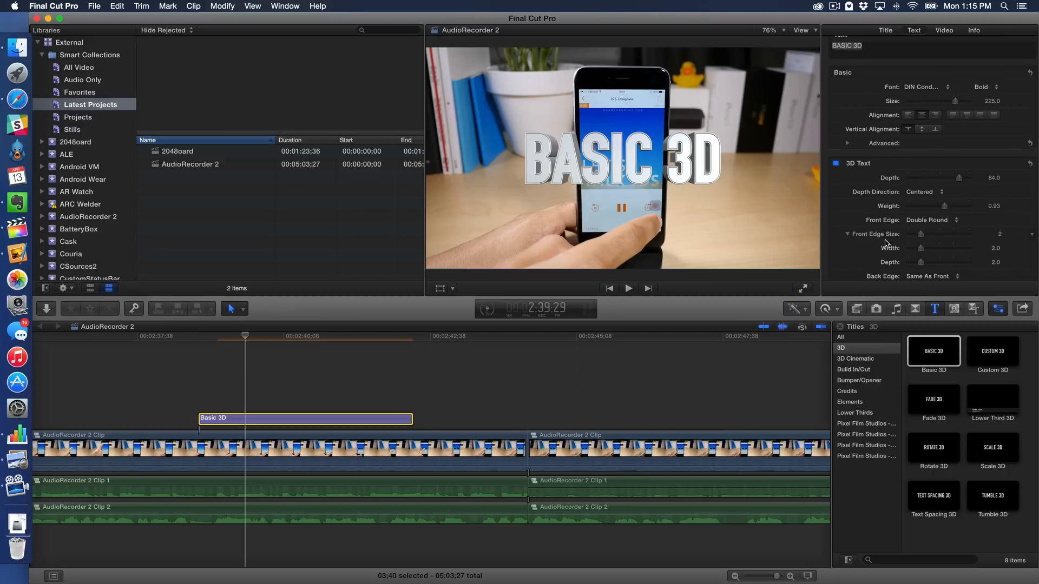
{"action": "scroll", "scroll_direction": "down", "scroll_amount": 3}
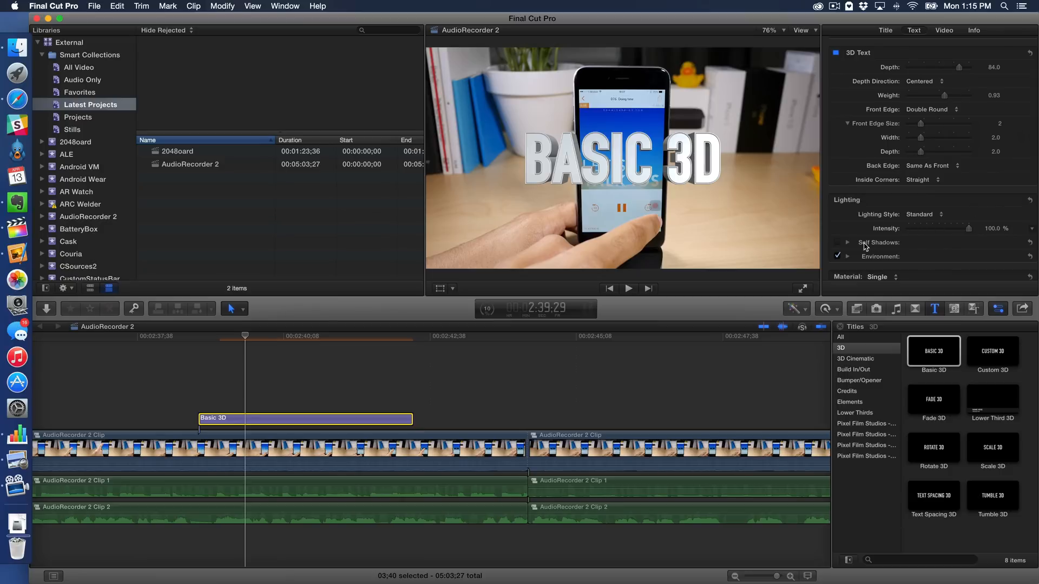
{"action": "scroll", "scroll_direction": "down", "scroll_amount": 3}
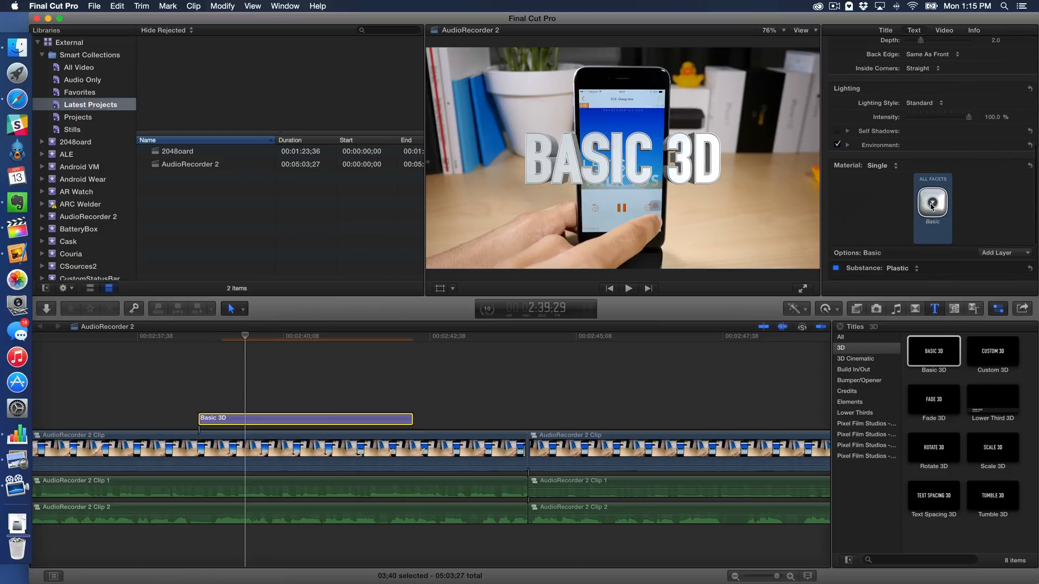
Try Grunge Dark as the title's material, then switch to Green Plastic.
{"action": "left_click", "coordinate": [932, 201]}
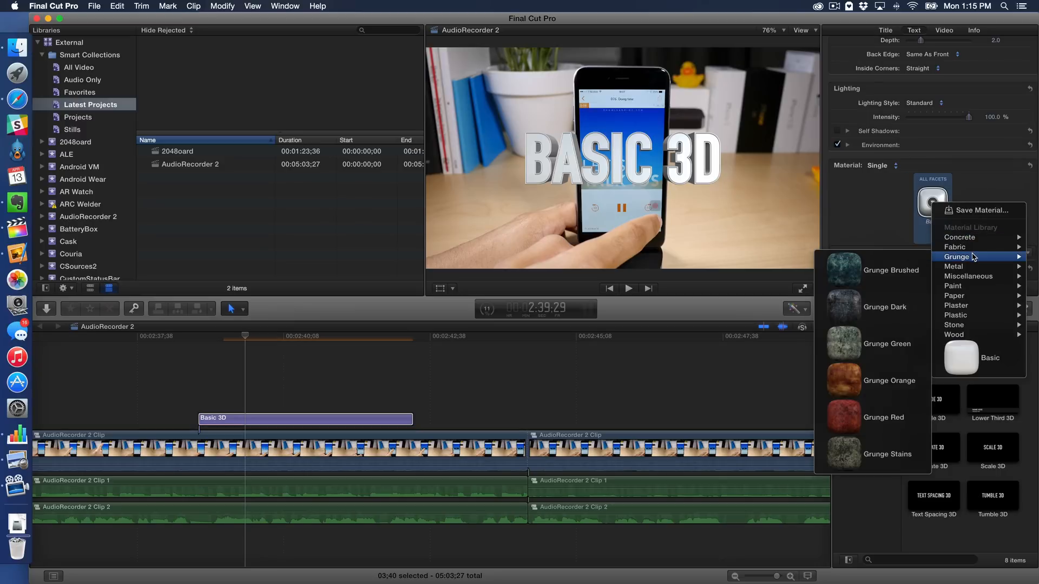
{"action": "mouse_move", "coordinate": [891, 269]}
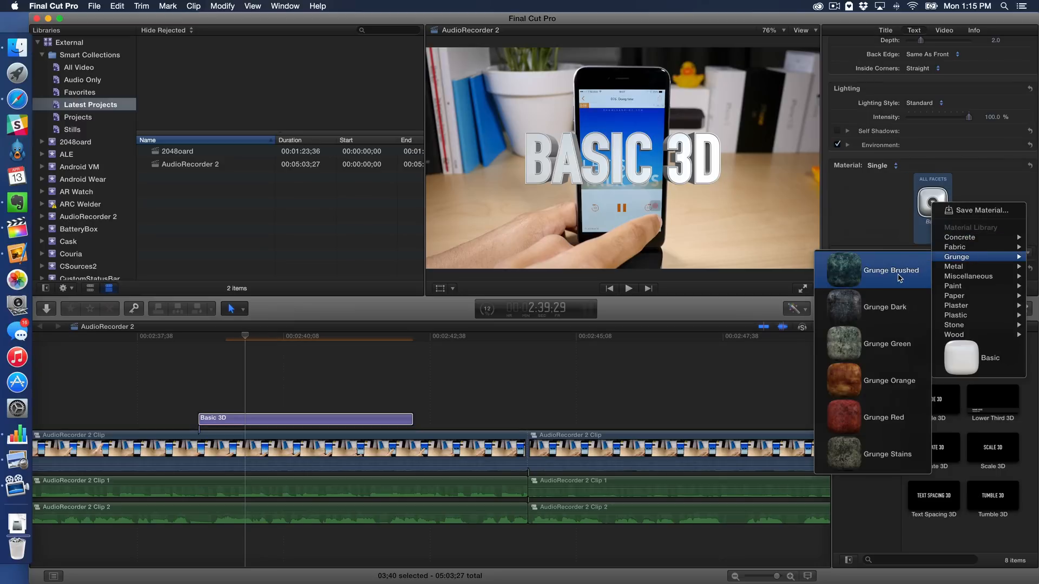
{"action": "mouse_move", "coordinate": [893, 312]}
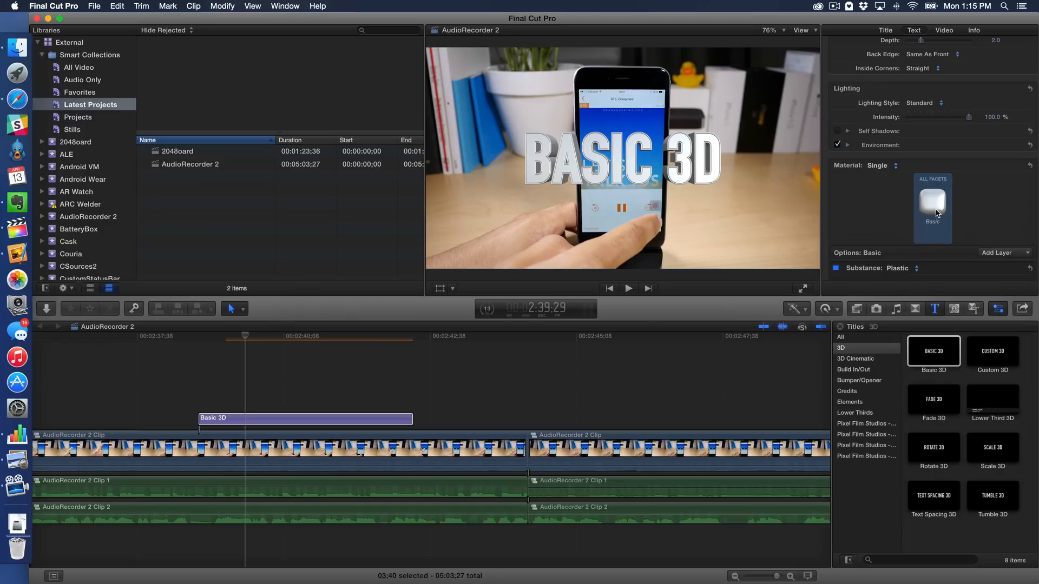
{"action": "left_click", "coordinate": [932, 202]}
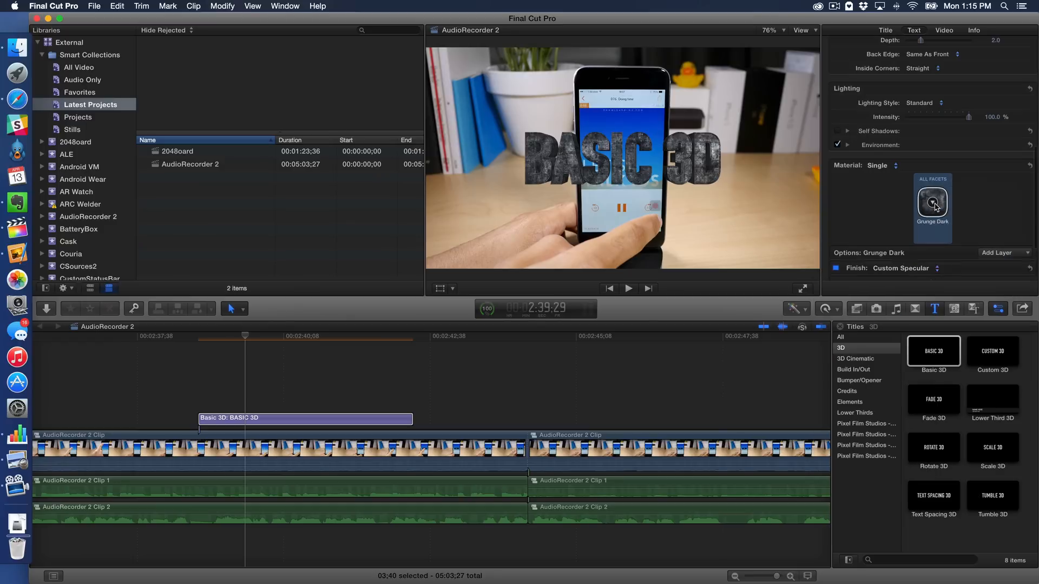
{"action": "left_click", "coordinate": [932, 202]}
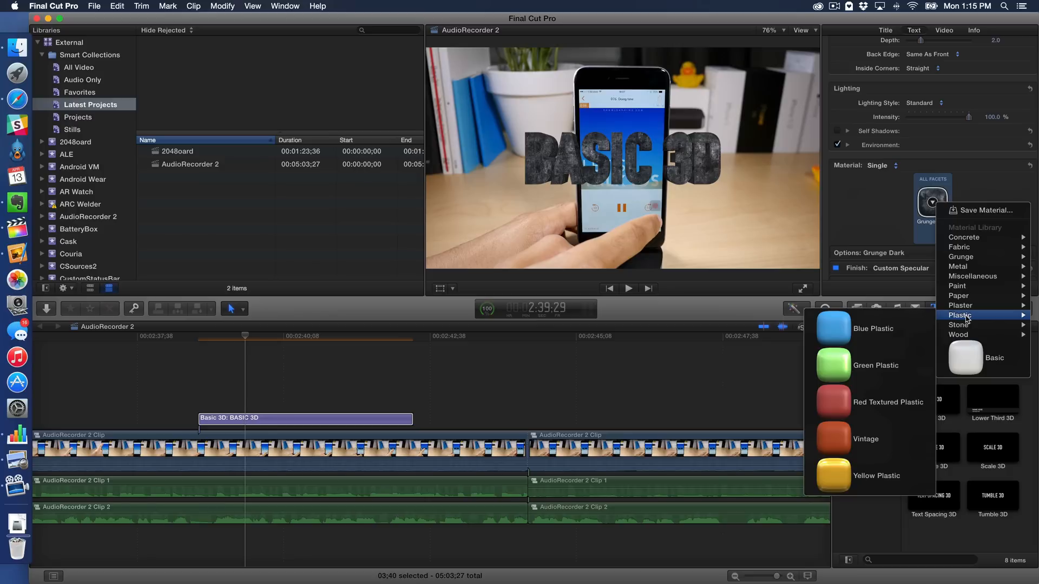
{"action": "mouse_move", "coordinate": [870, 329]}
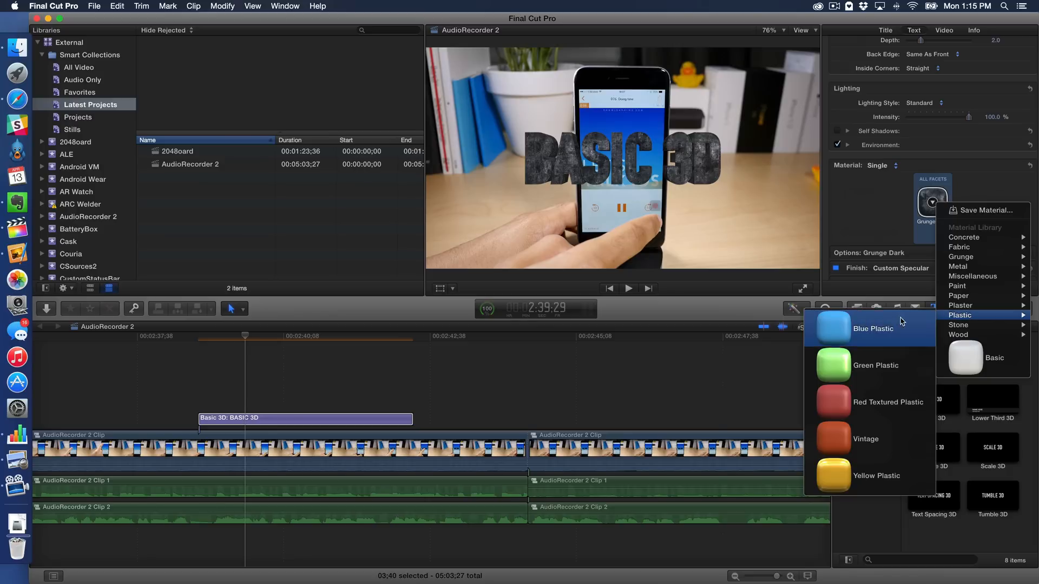
{"action": "mouse_move", "coordinate": [834, 369]}
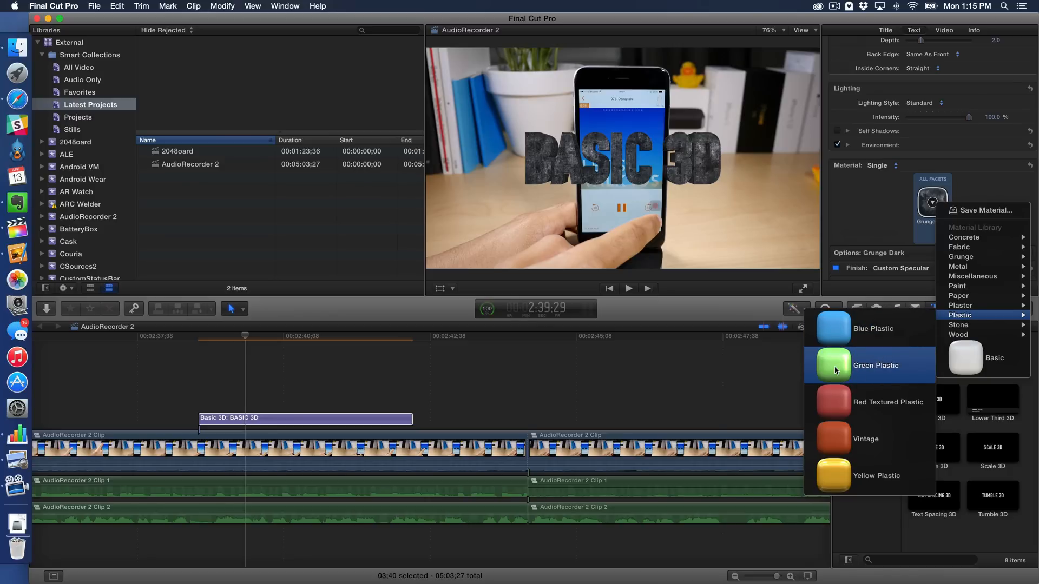
{"action": "left_click", "coordinate": [875, 365]}
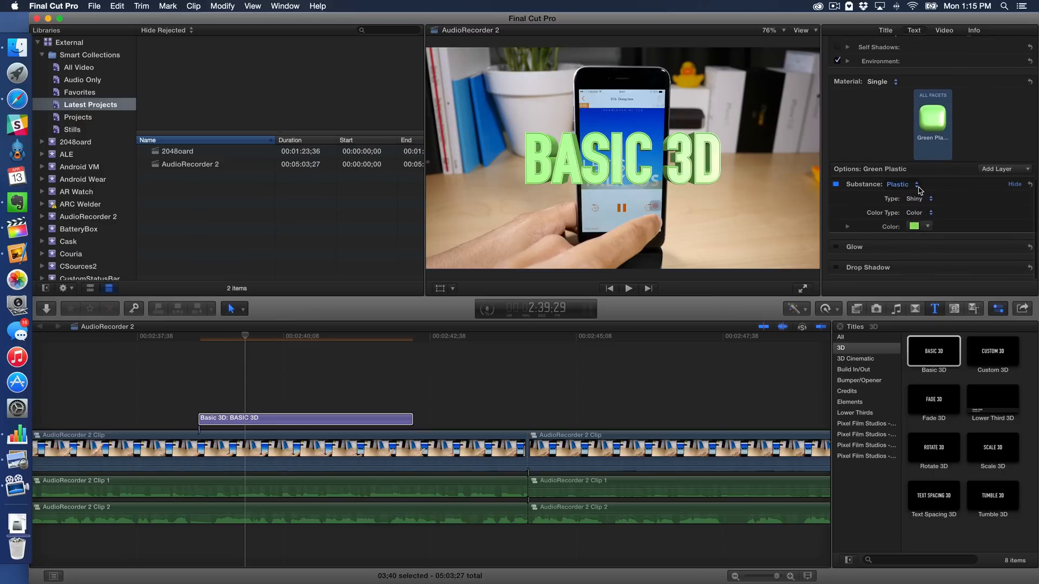
Keep Plastic as the substance and expand the Color red, green and blue values.
{"action": "left_click", "coordinate": [916, 184]}
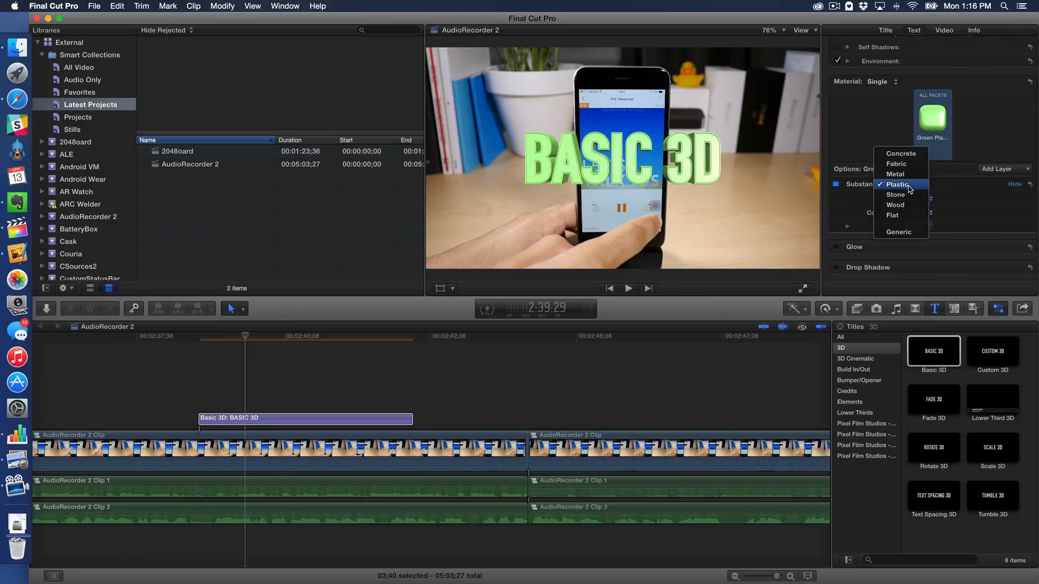
{"action": "left_click", "coordinate": [897, 184]}
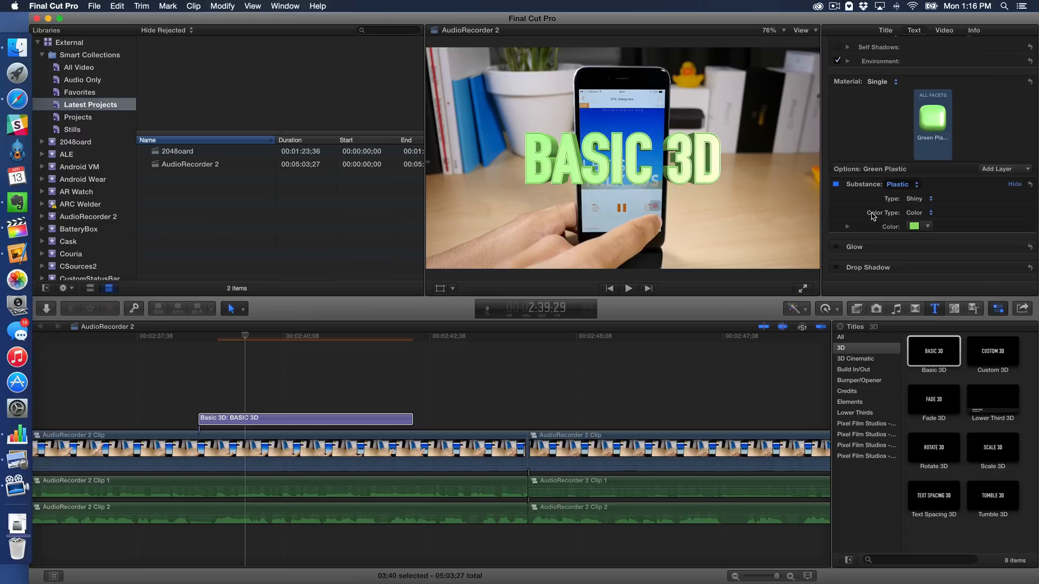
{"action": "left_click", "coordinate": [847, 227]}
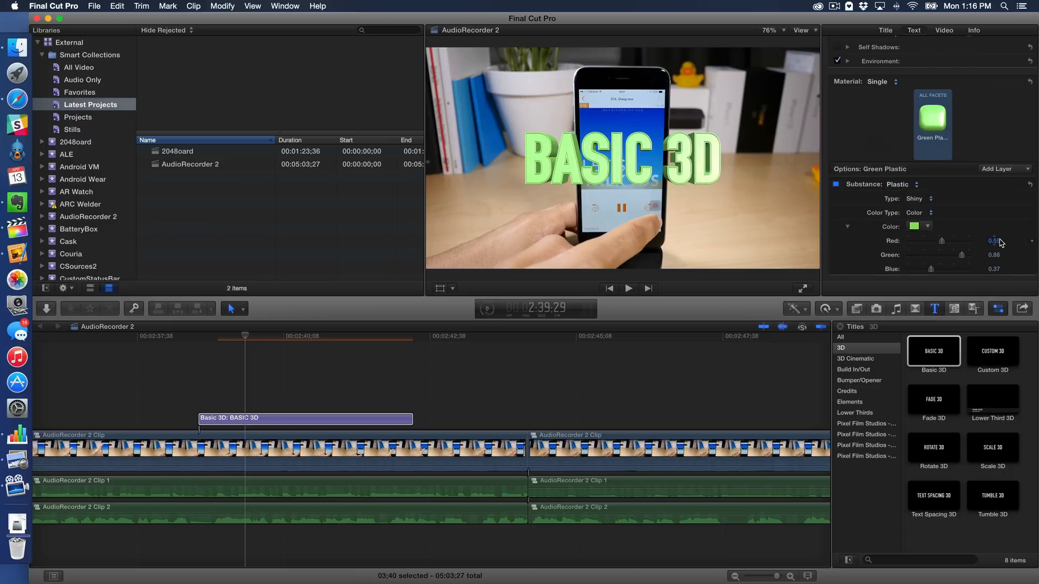
{"action": "scroll", "scroll_direction": "down", "scroll_amount": 3}
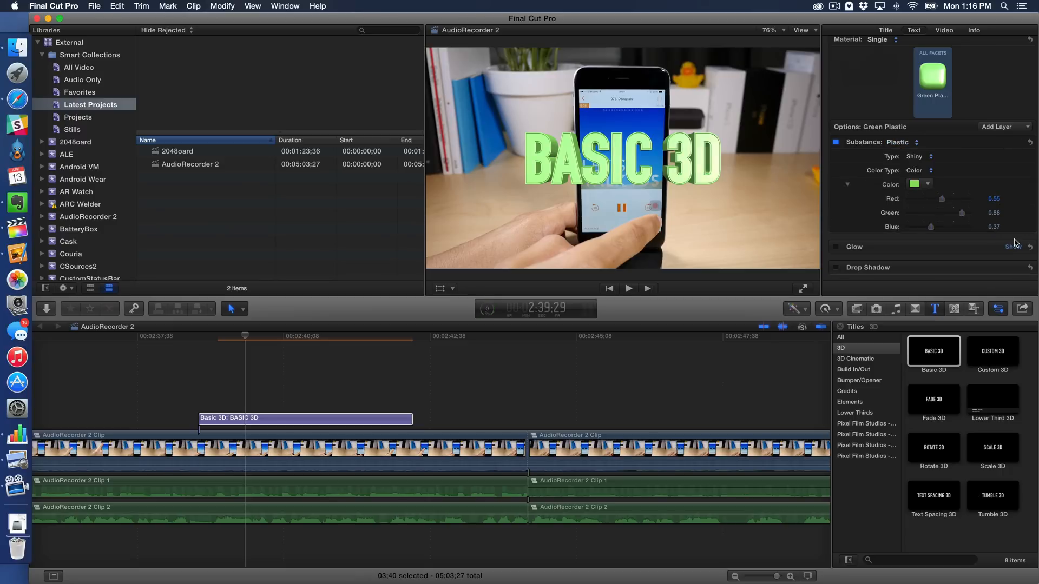
{"action": "mouse_move", "coordinate": [927, 159]}
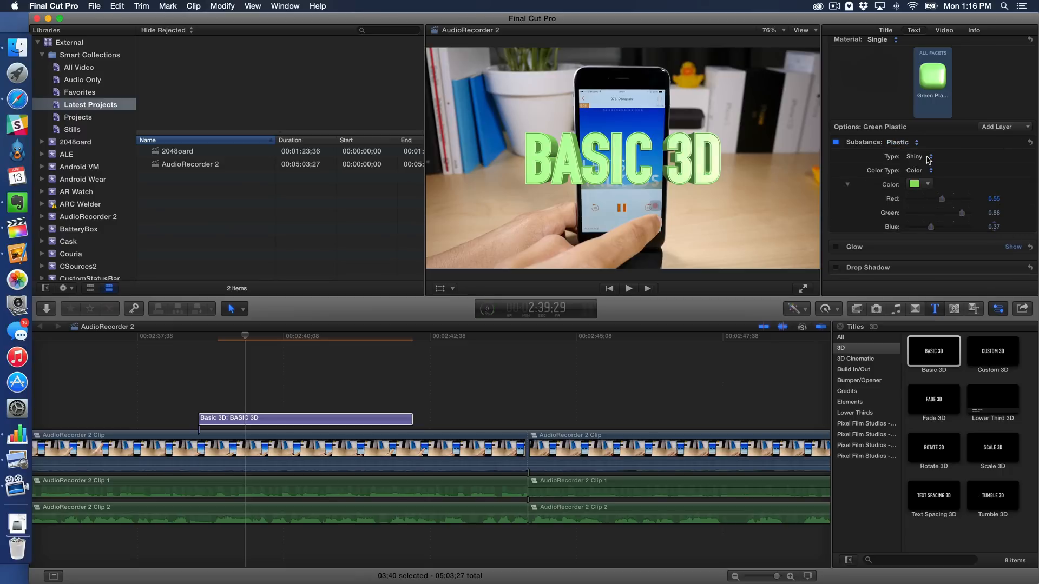
Change the plastic finish type from Shiny to Textured.
{"action": "left_click", "coordinate": [921, 156]}
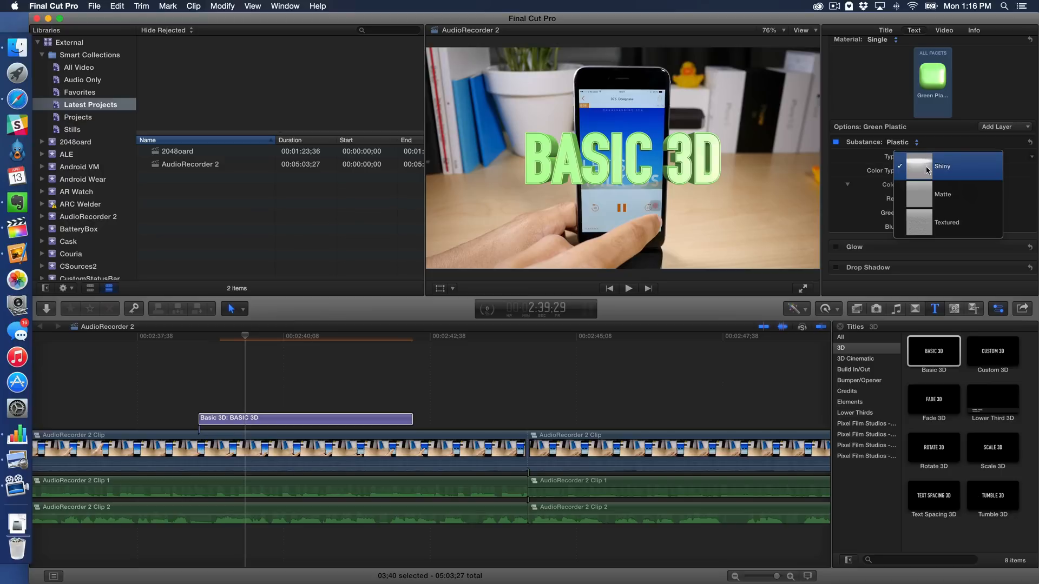
{"action": "left_click", "coordinate": [942, 166]}
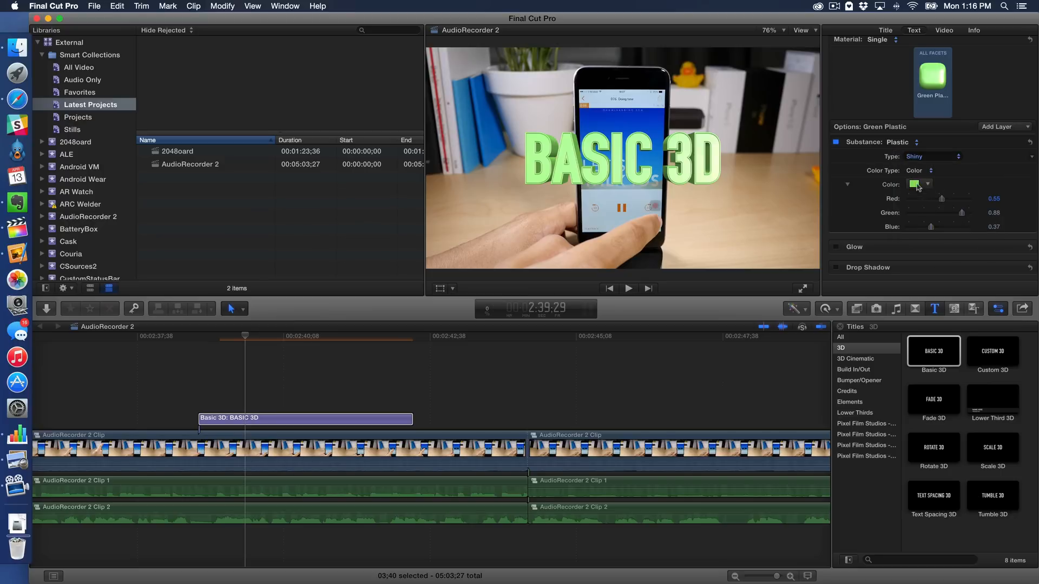
{"action": "left_click", "coordinate": [933, 156]}
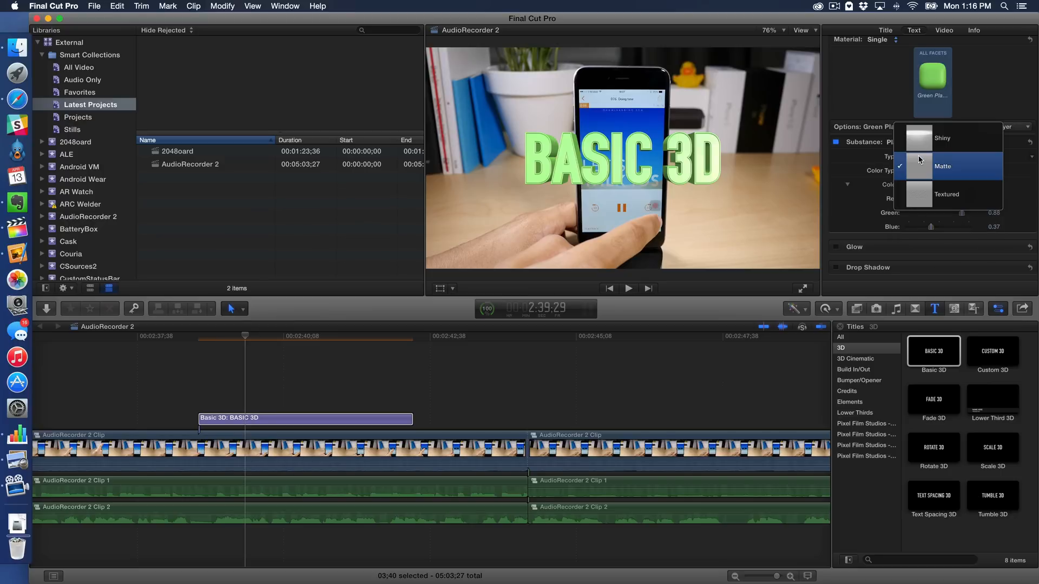
{"action": "left_click", "coordinate": [941, 138]}
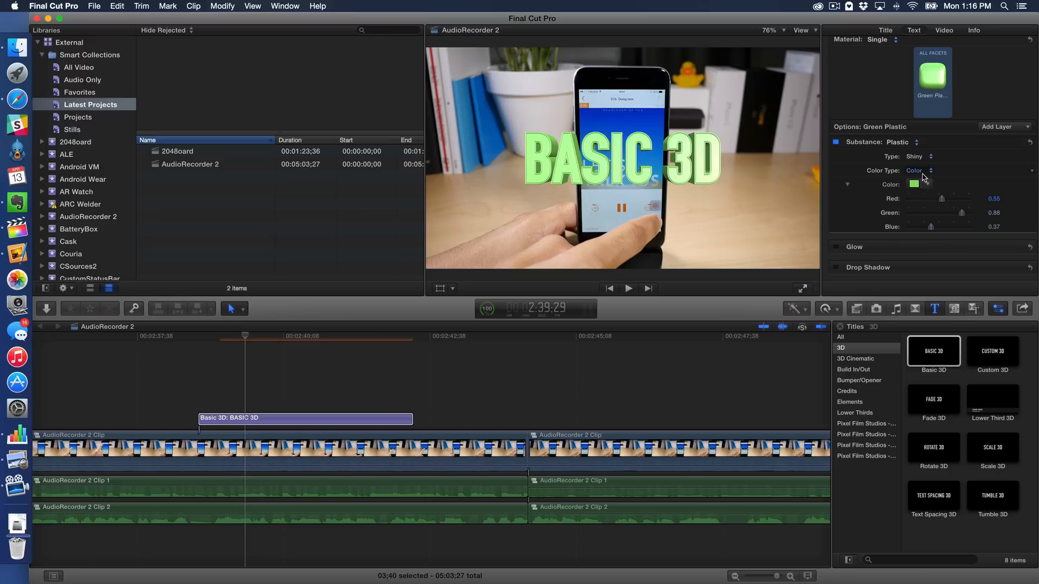
{"action": "left_click", "coordinate": [920, 157]}
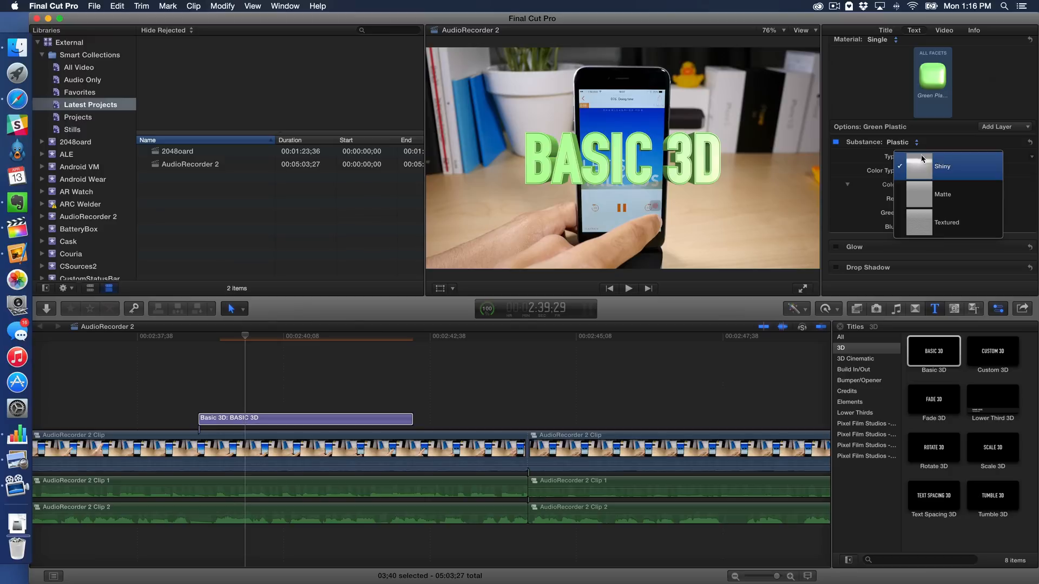
{"action": "left_click", "coordinate": [946, 222]}
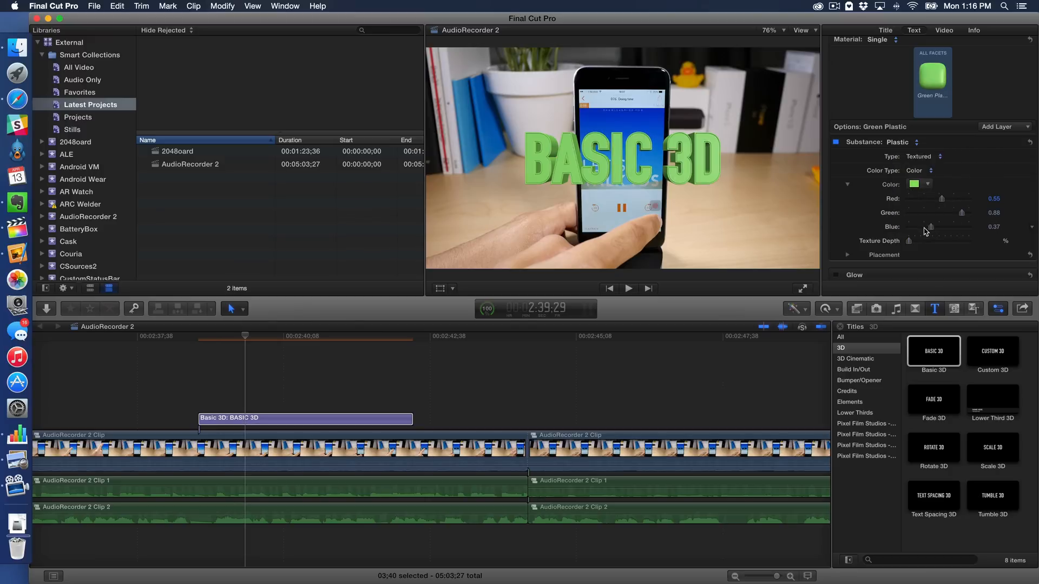
{"action": "mouse_move", "coordinate": [909, 247]}
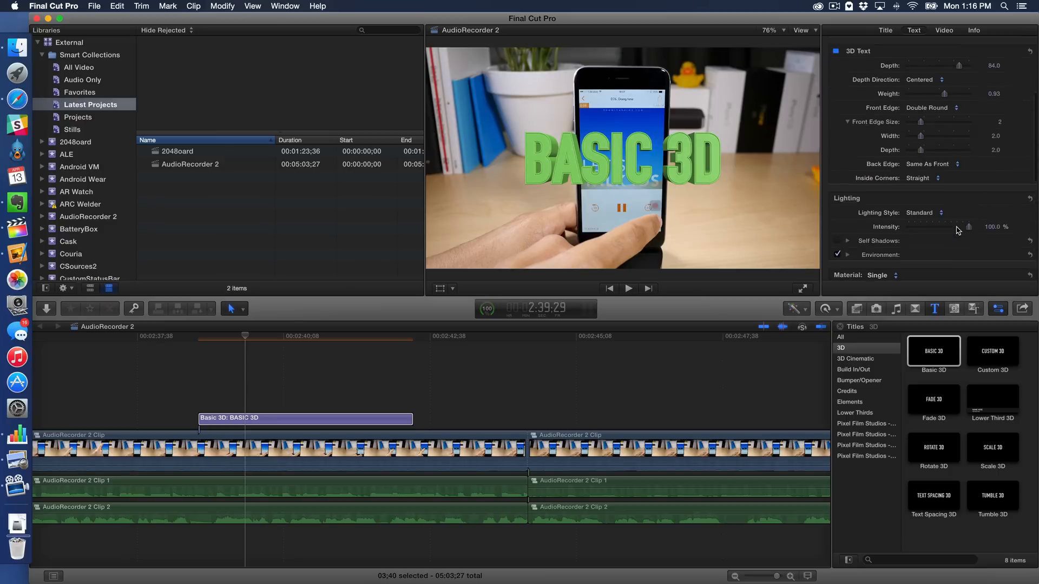
Scroll back up through the title's 3D Text settings and select an item in the inspector.
{"action": "scroll", "scroll_direction": "up", "scroll_amount": 3}
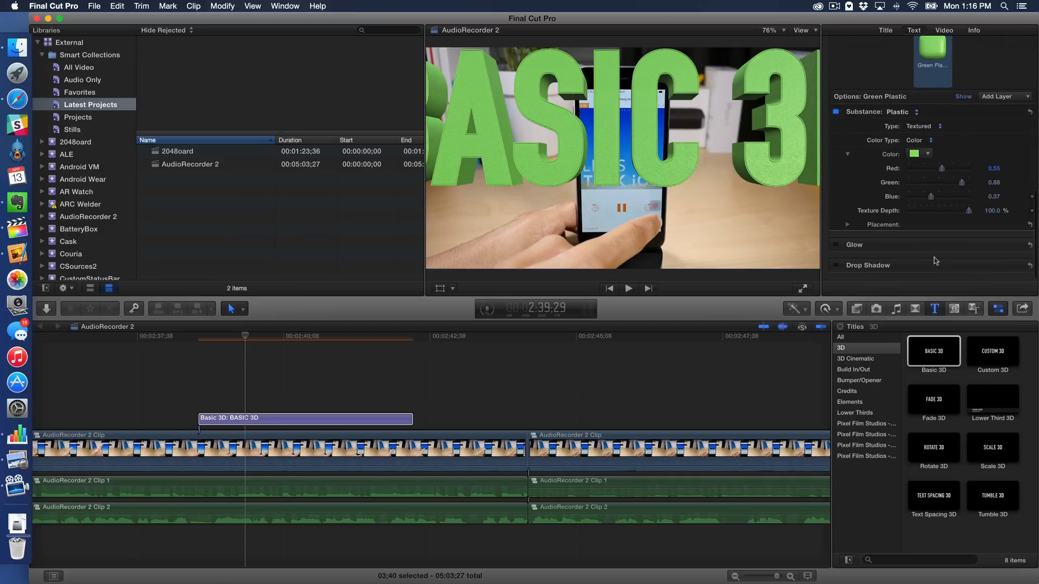
{"action": "scroll", "scroll_direction": "up", "scroll_amount": 3}
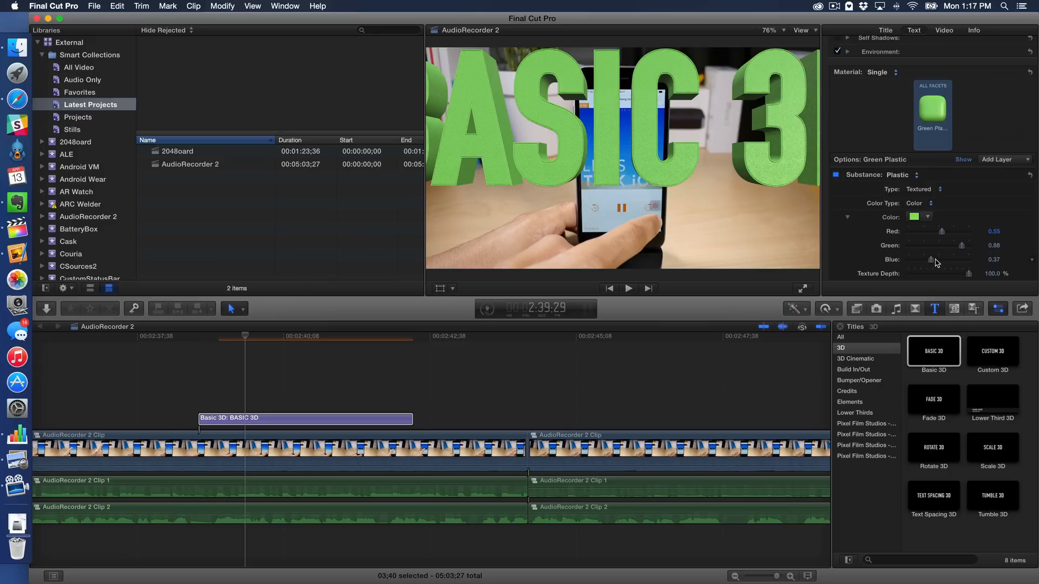
{"action": "mouse_move", "coordinate": [936, 274]}
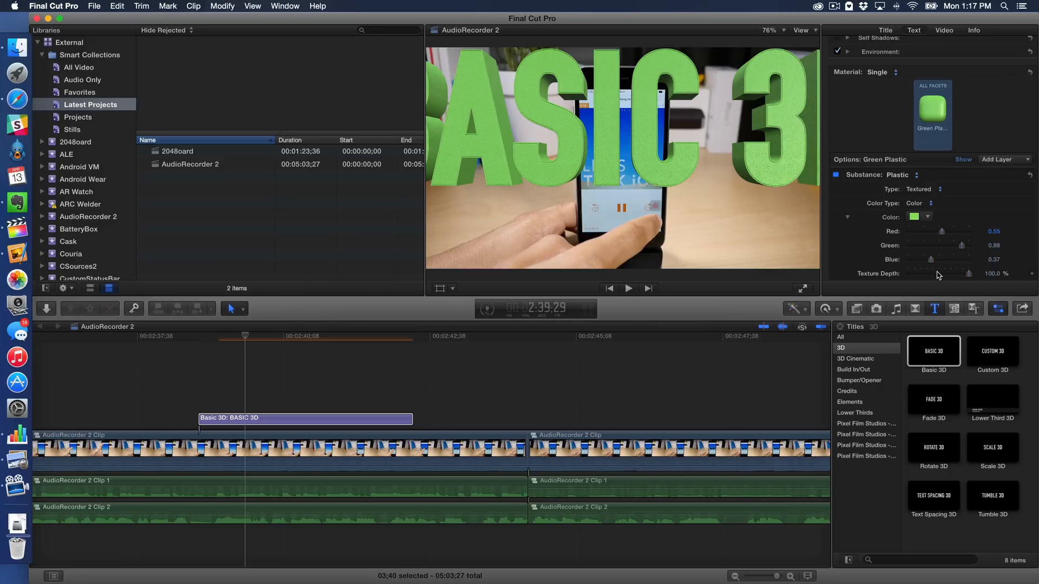
{"action": "scroll", "scroll_direction": "up", "scroll_amount": 3}
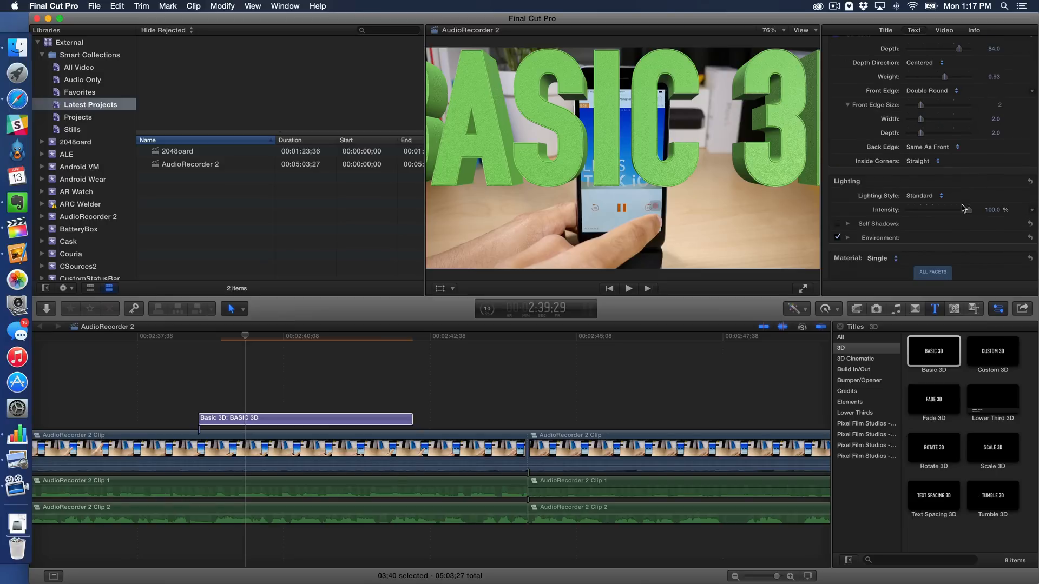
{"action": "scroll", "scroll_direction": "up", "scroll_amount": 3}
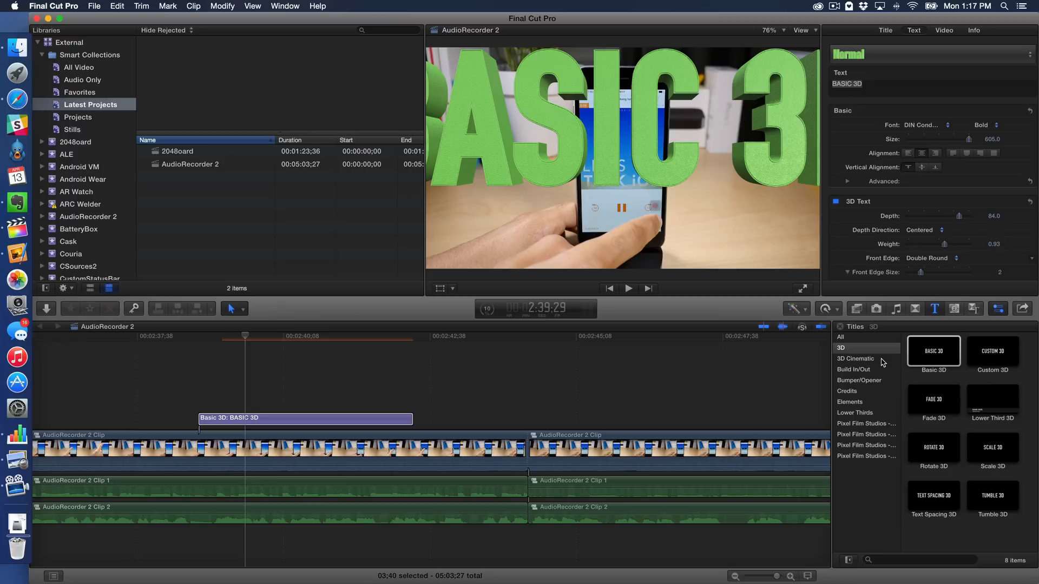
{"action": "left_click", "coordinate": [855, 358]}
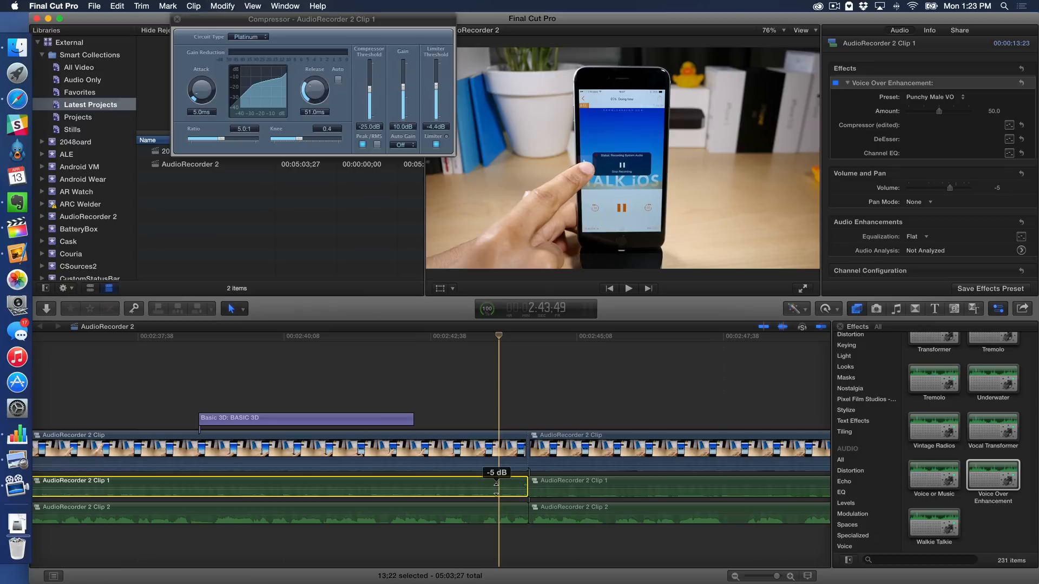
{"action": "mouse_move", "coordinate": [496, 485]}
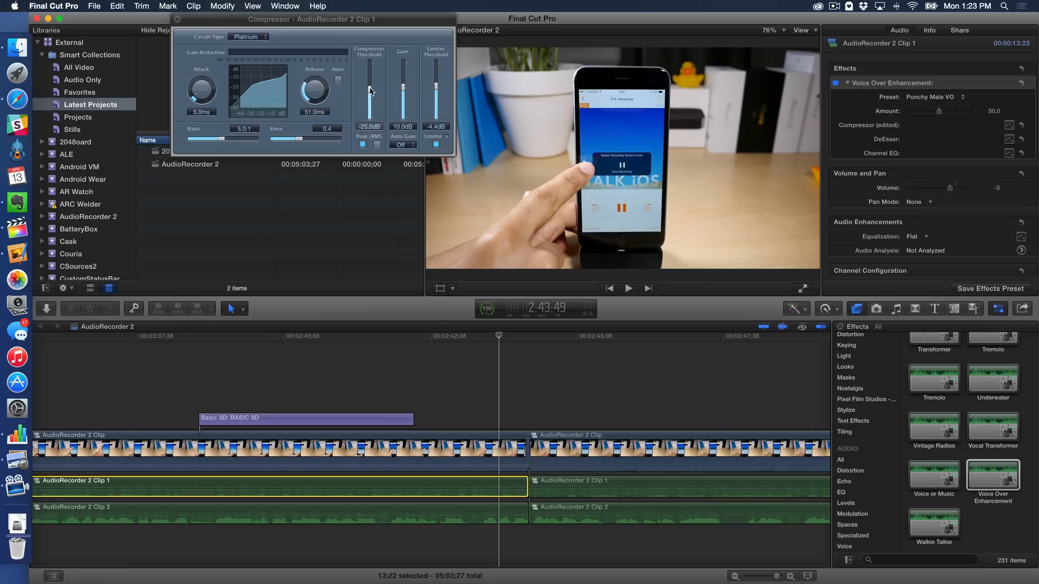
Drag the compressor threshold down to -29 dB and gain to 8.5 dB.
{"action": "left_click_drag", "start_coordinate": [369, 86], "coordinate": [369, 99]}
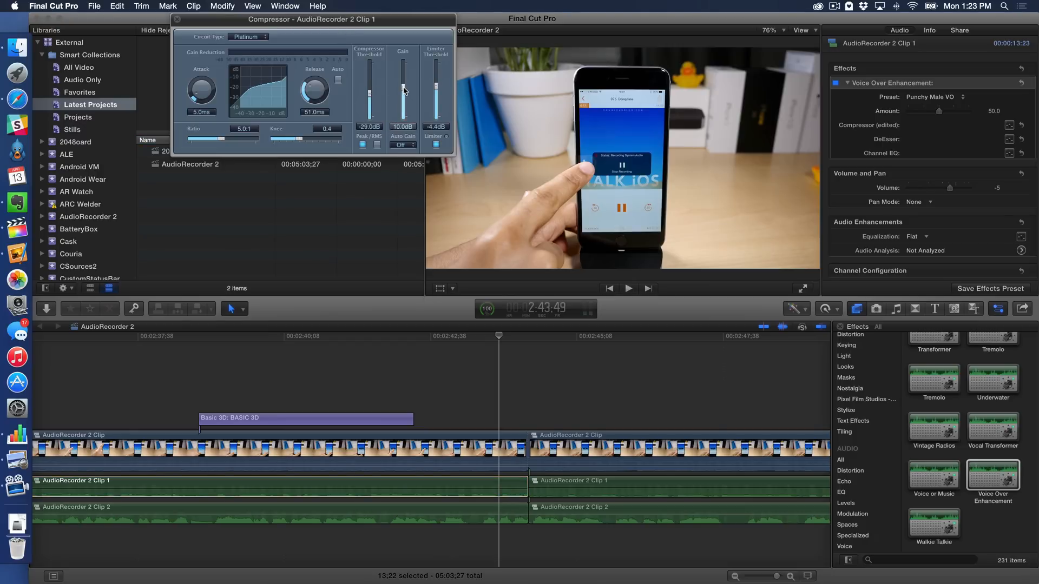
{"action": "left_click_drag", "start_coordinate": [403, 83], "coordinate": [402, 96]}
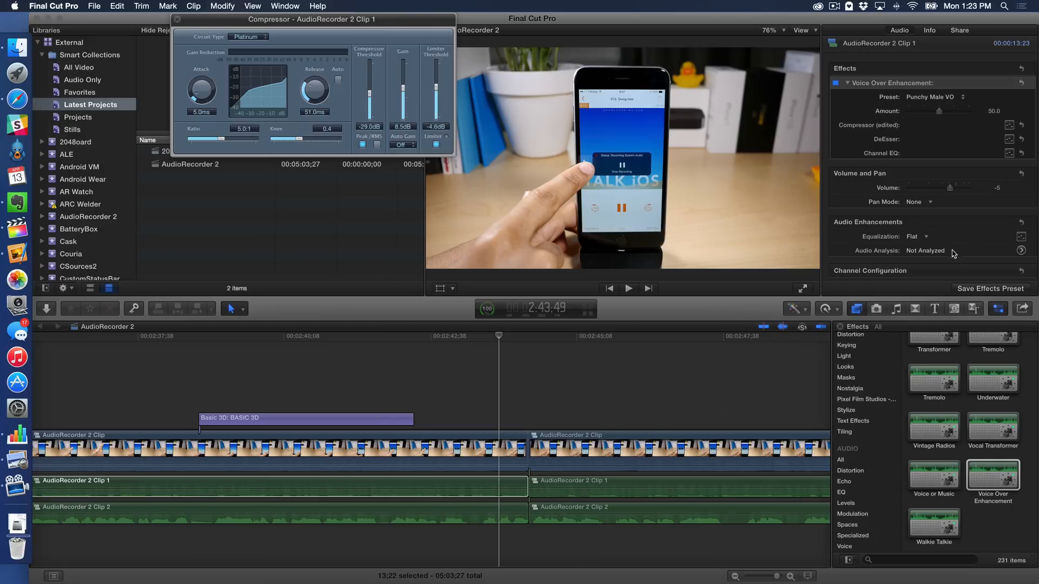
{"action": "mouse_move", "coordinate": [991, 293]}
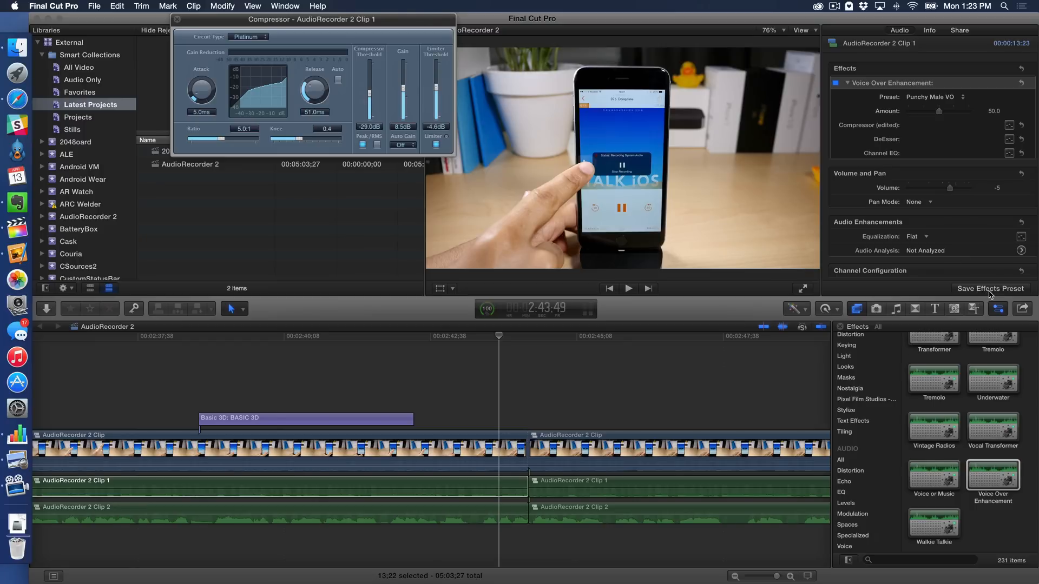
{"action": "mouse_move", "coordinate": [991, 289]}
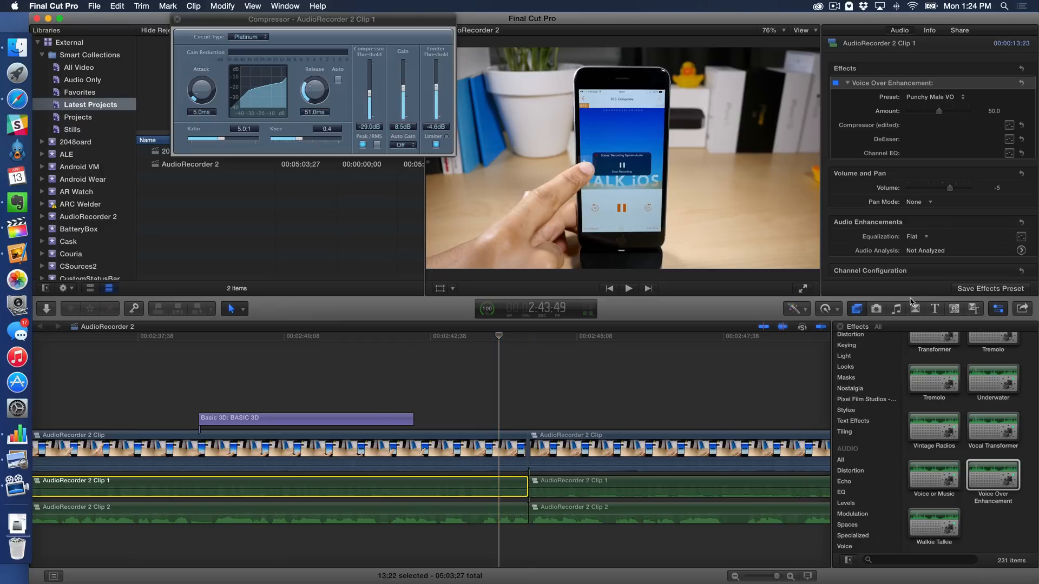
{"action": "mouse_move", "coordinate": [948, 293]}
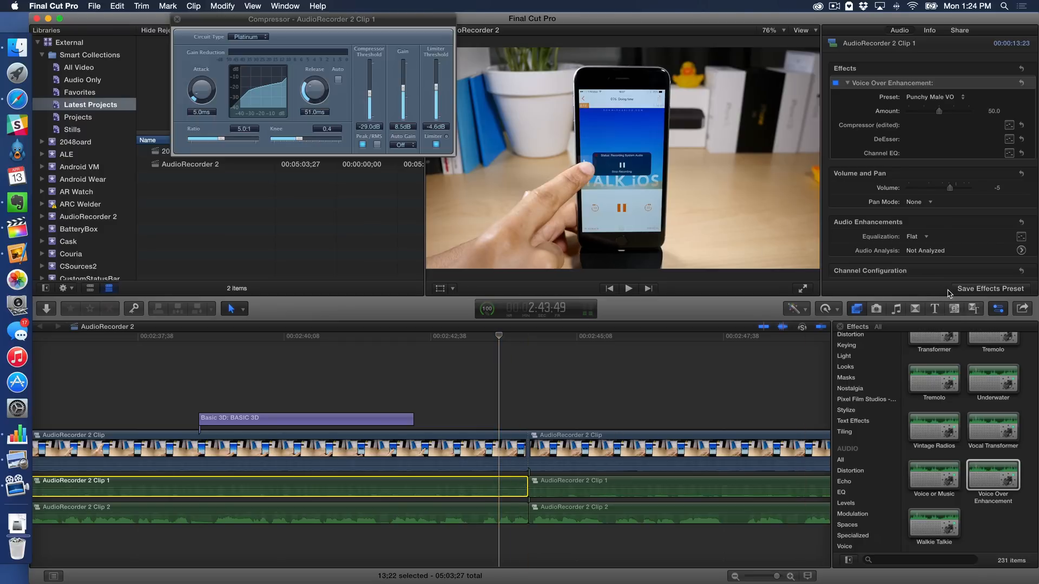
{"action": "mouse_move", "coordinate": [967, 295]}
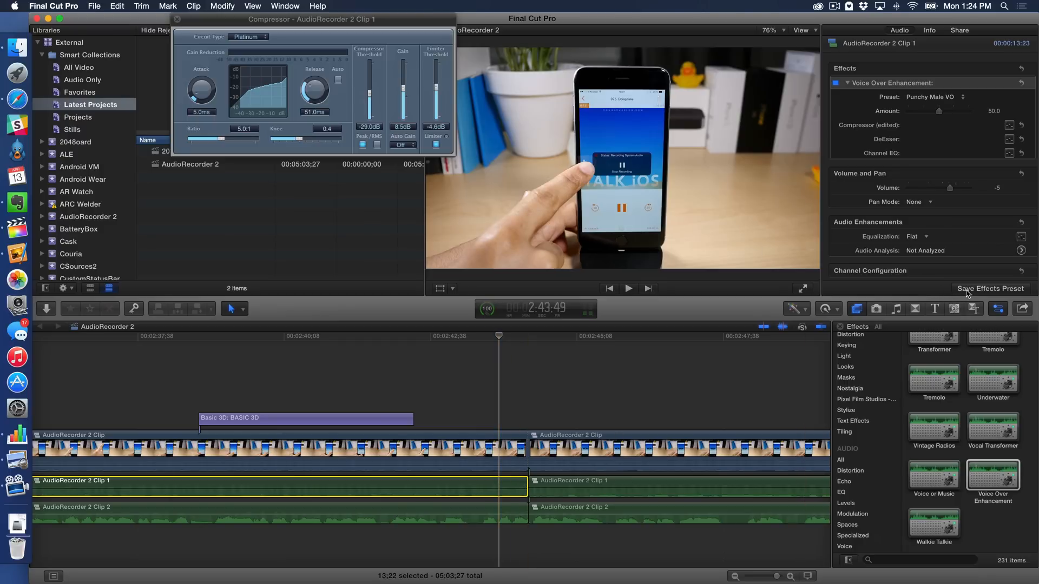
Save the clip's effects and volume as the preset "Jeff's test preset".
{"action": "left_click", "coordinate": [989, 288]}
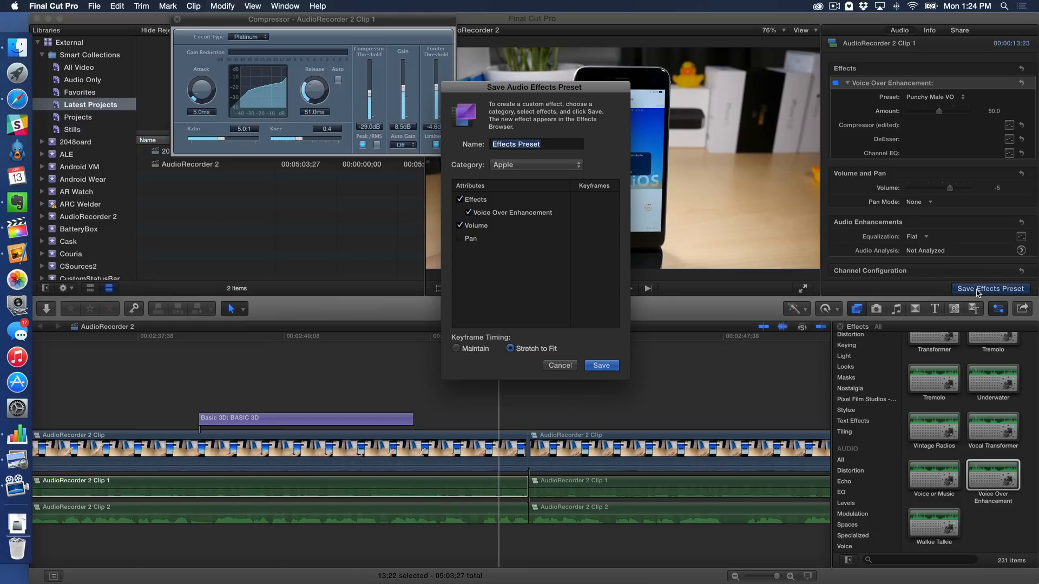
{"action": "left_click", "coordinate": [530, 145]}
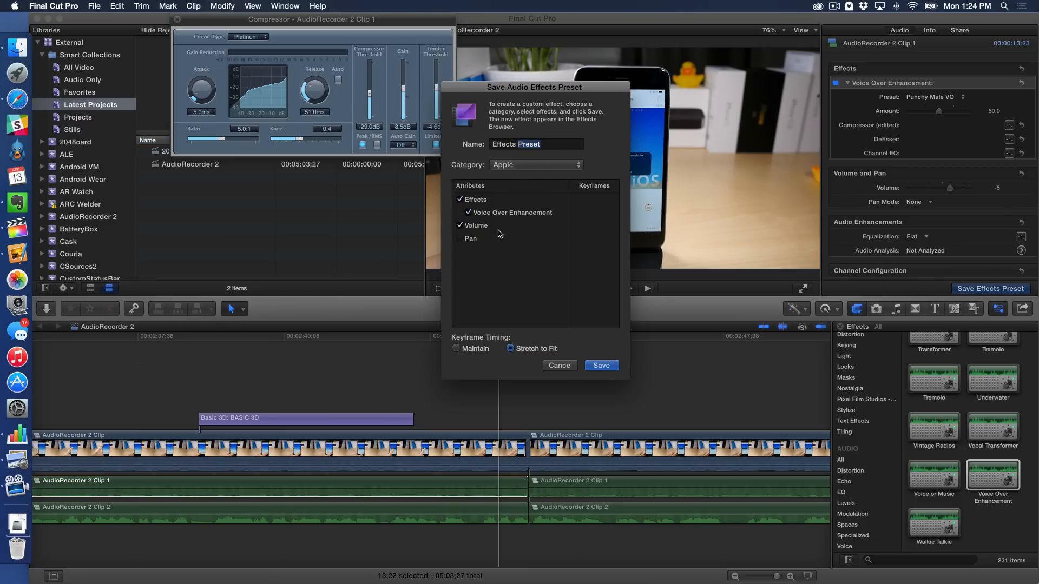
{"action": "mouse_move", "coordinate": [491, 243]}
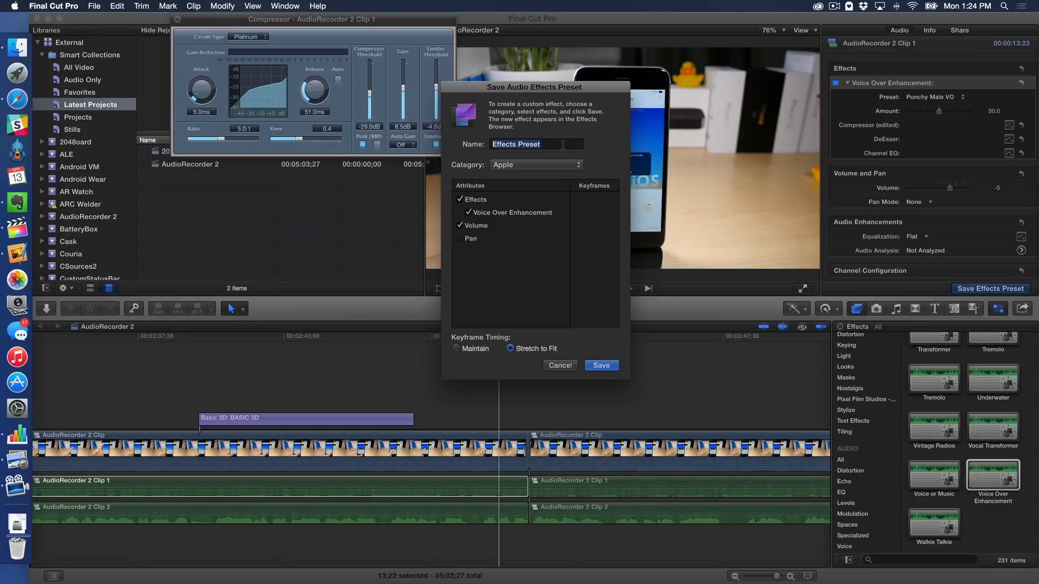
{"action": "type", "text": "Jeff's"}
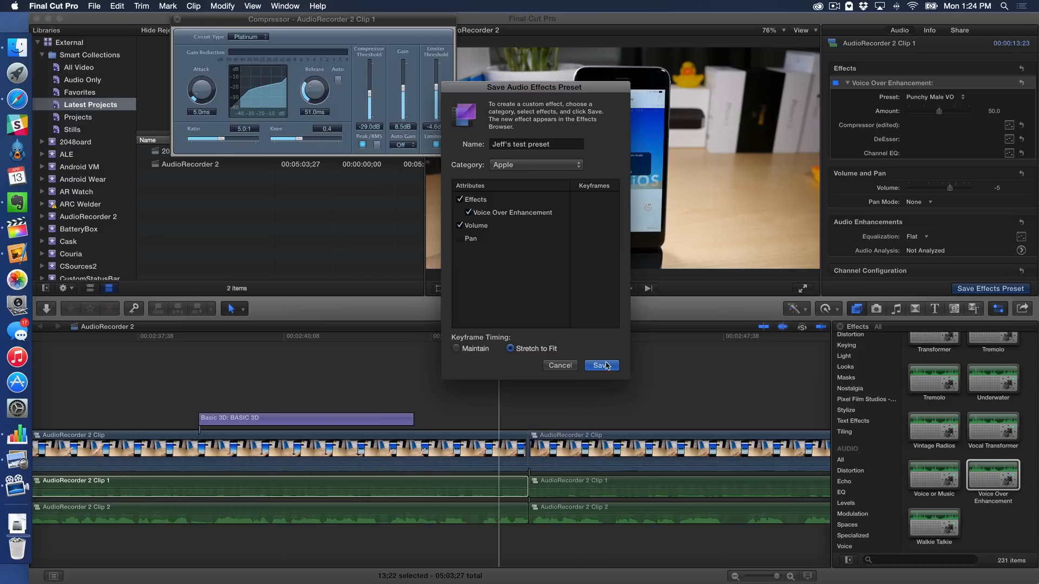
{"action": "left_click", "coordinate": [600, 365]}
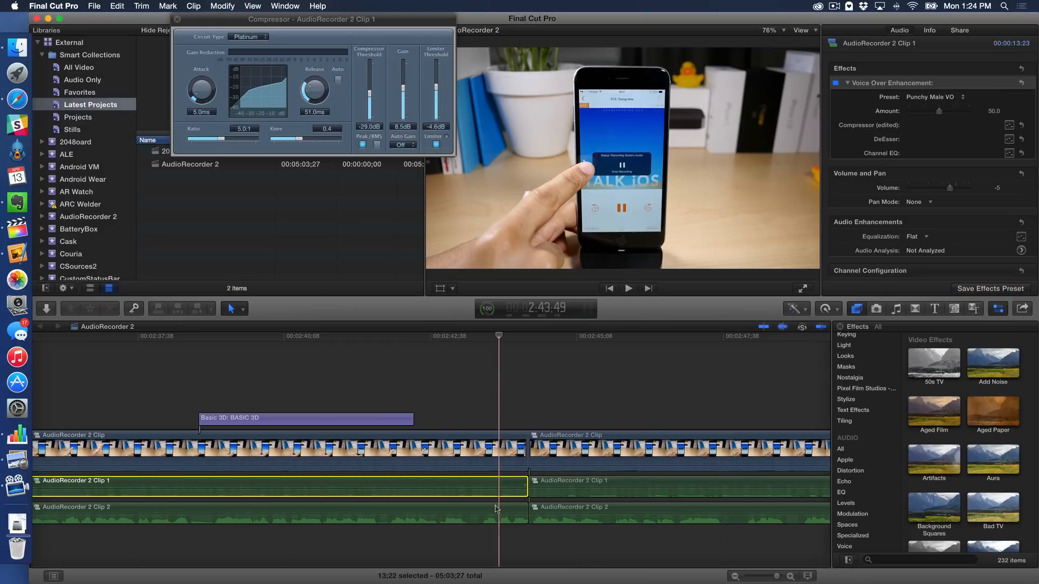
Select the later audio clip, search effects for 'jeff', and reveal that preset in Finder.
{"action": "left_click", "coordinate": [613, 480]}
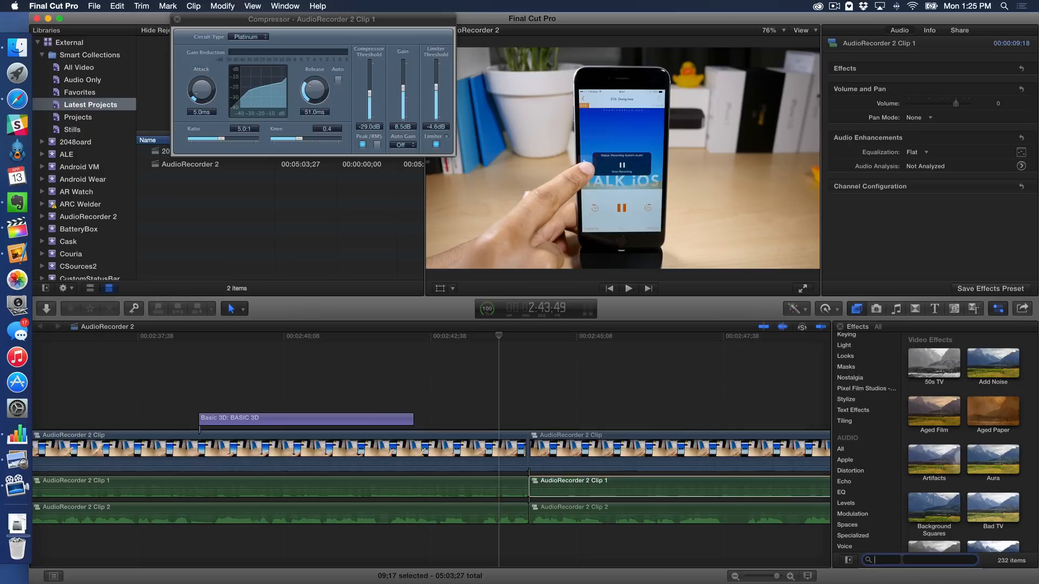
{"action": "type", "text": "jeff"}
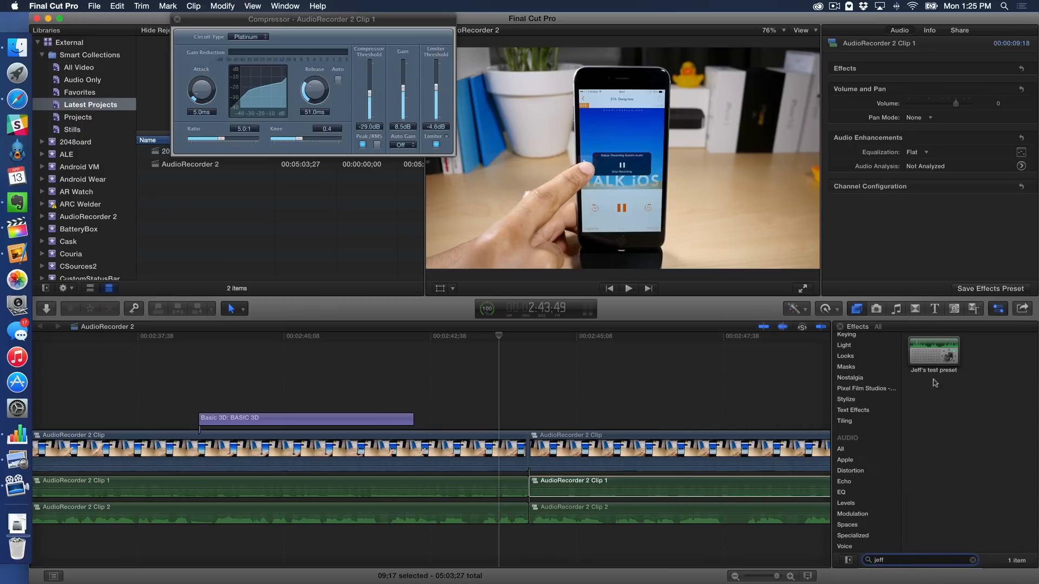
{"action": "right_click", "coordinate": [933, 348]}
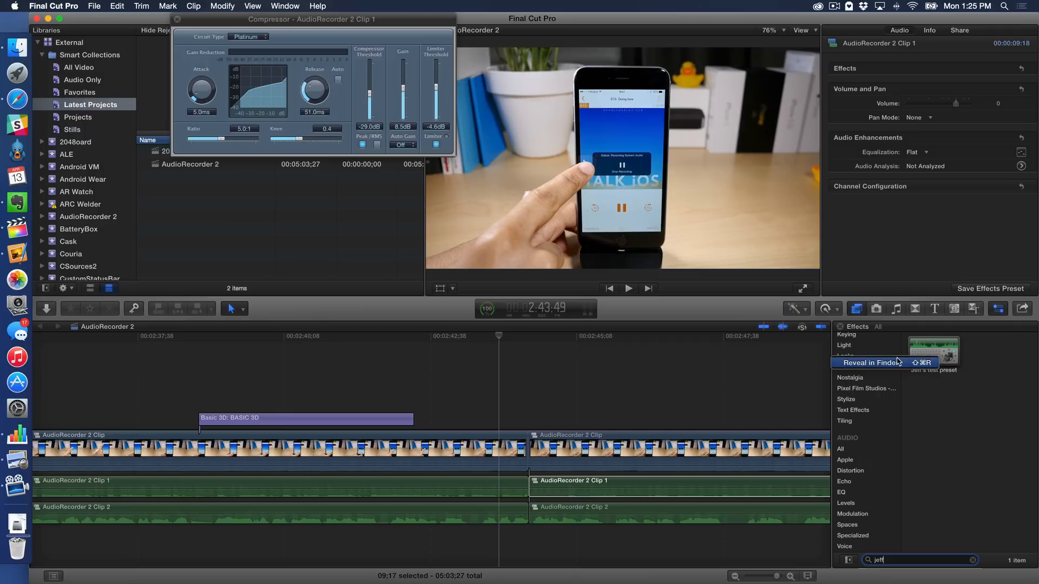
{"action": "left_click", "coordinate": [868, 362]}
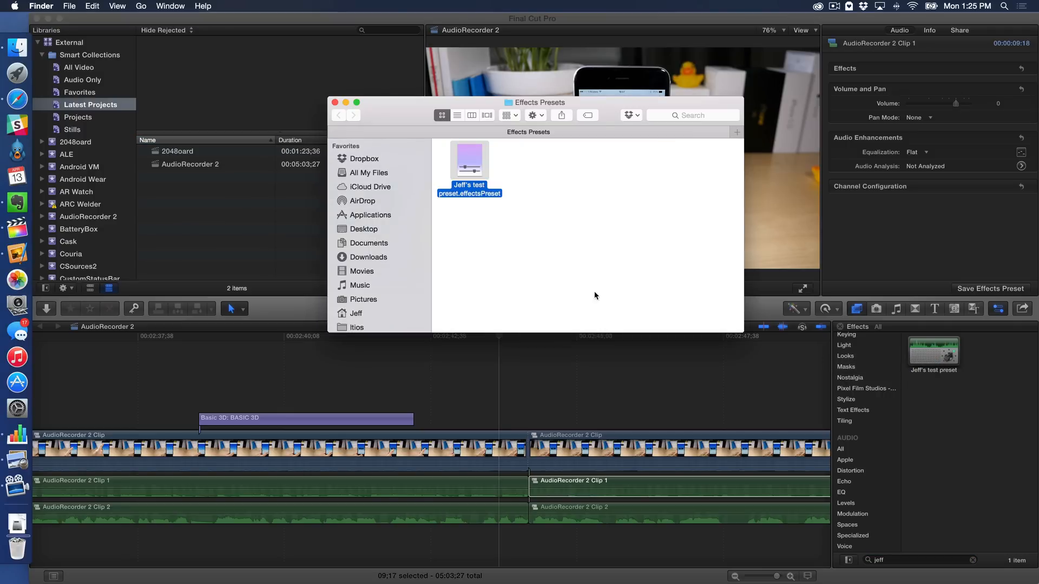
{"action": "mouse_move", "coordinate": [505, 209]}
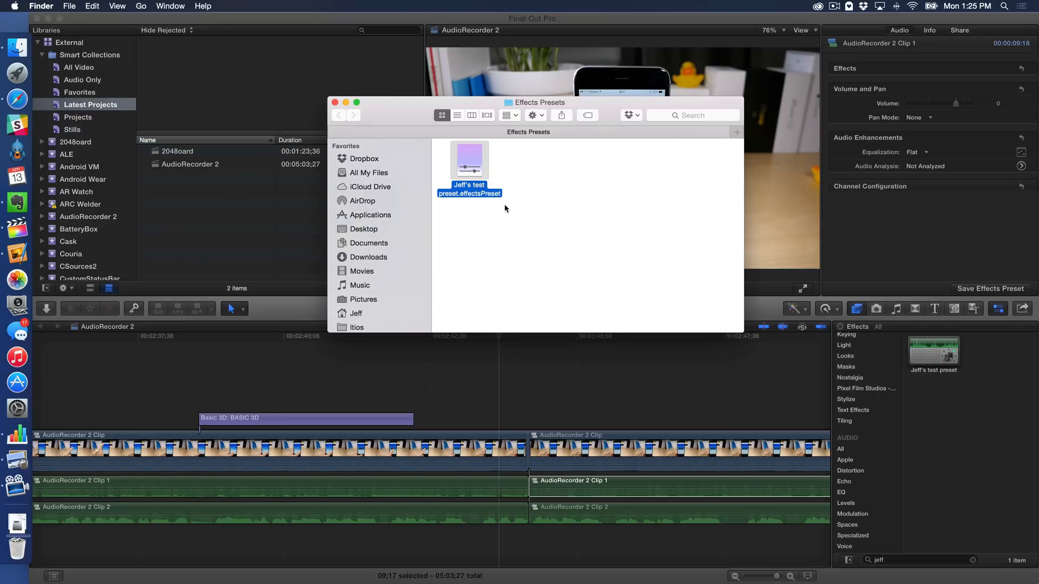
{"action": "mouse_move", "coordinate": [508, 210]}
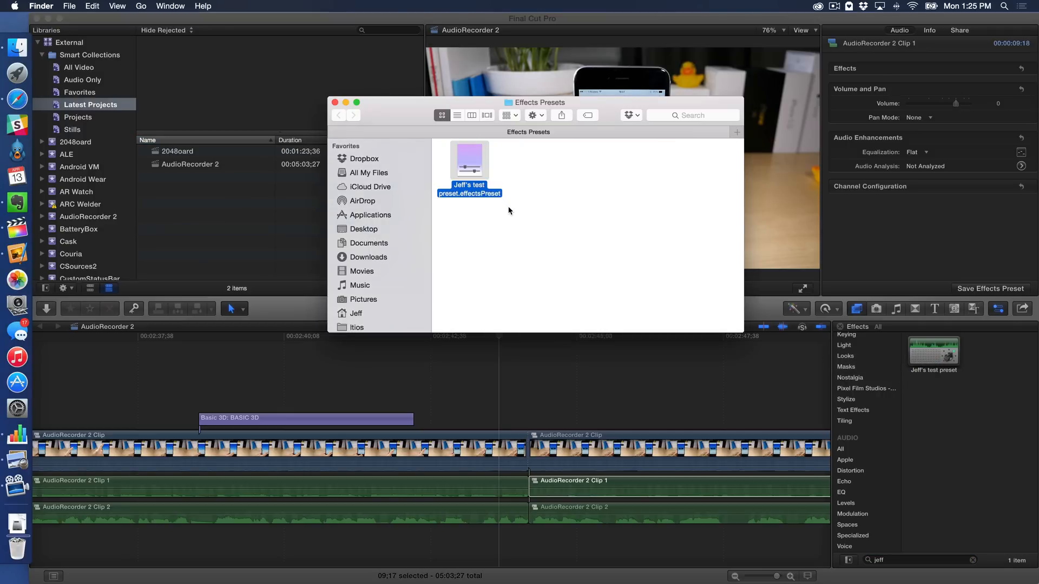
{"action": "mouse_move", "coordinate": [479, 157]}
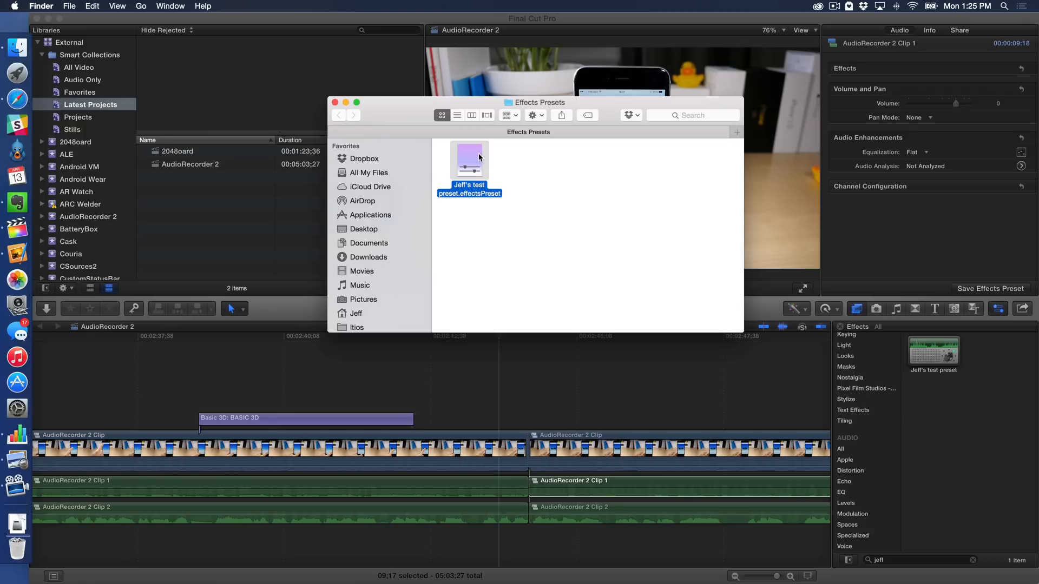
{"action": "mouse_move", "coordinate": [488, 164]}
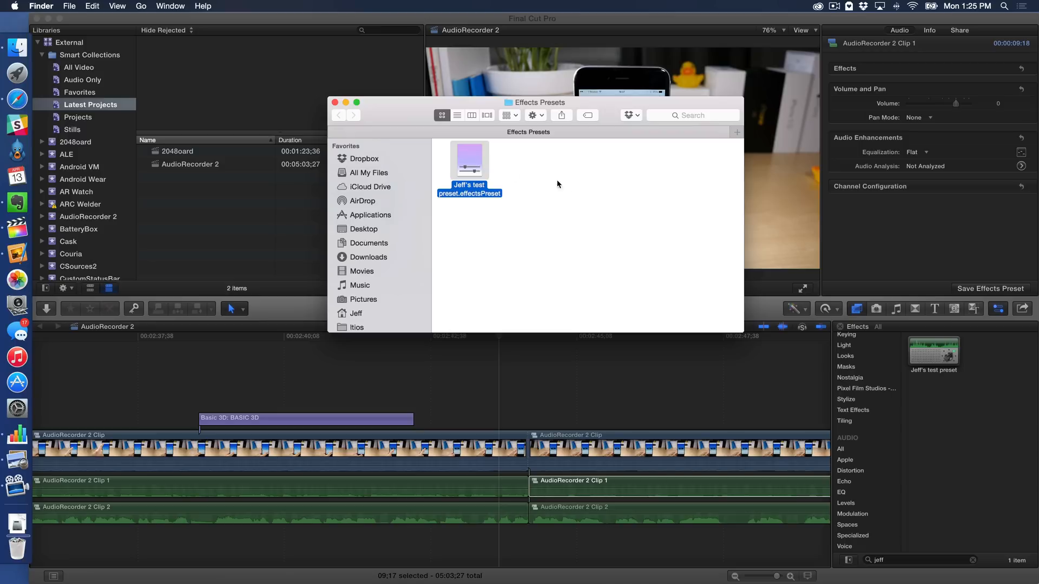
Deselect 'Jeff's test preset.effectsPreset' and close the Effects Presets Finder window.
{"action": "left_click", "coordinate": [362, 138]}
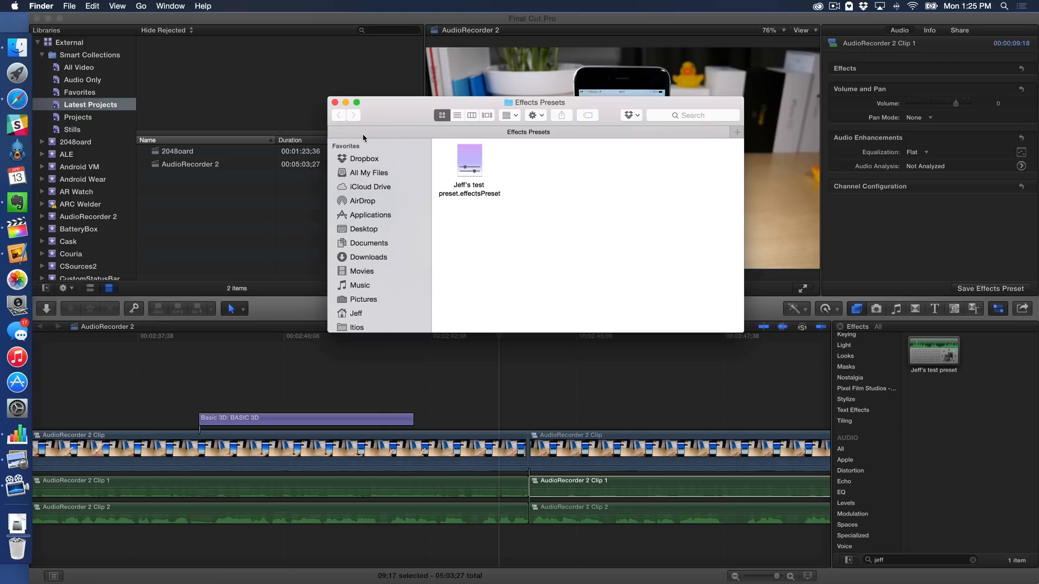
{"action": "left_click", "coordinate": [334, 102]}
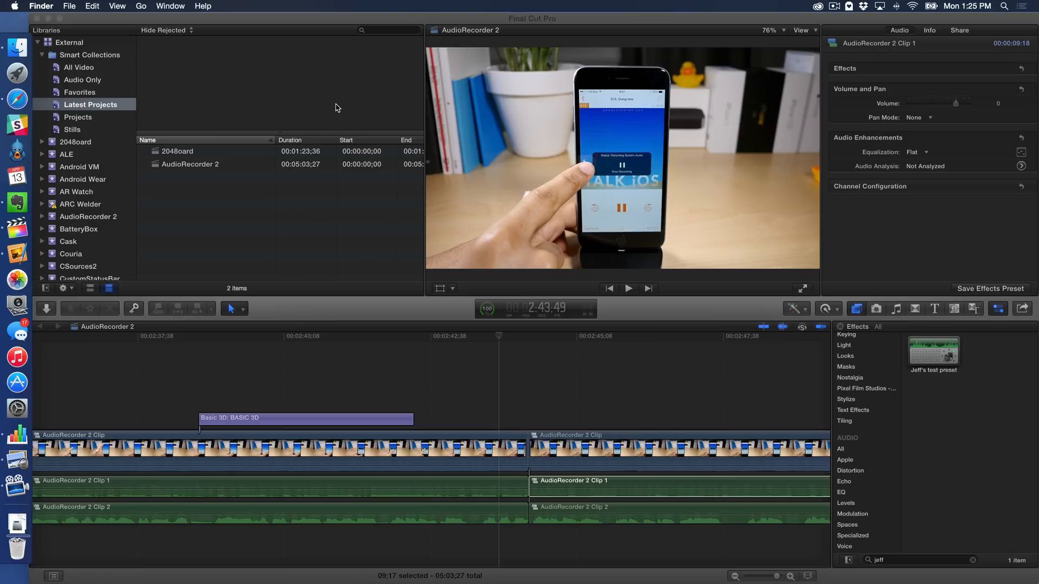